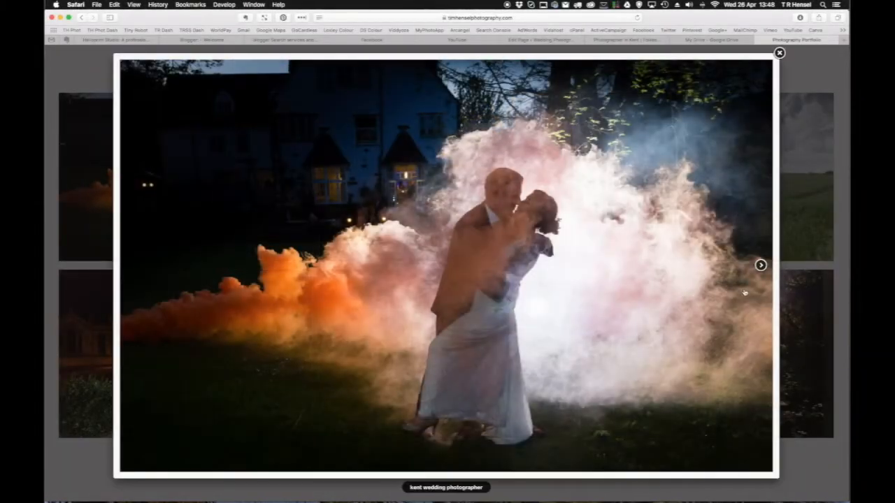
Browse a few wedding portfolio photos, then go to evernote.com in a new tab
{"action": "left_click", "coordinate": [760, 265]}
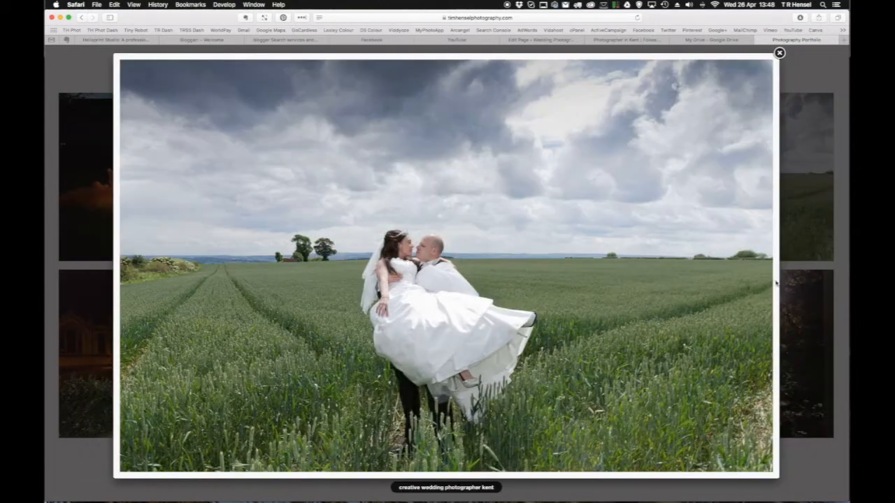
{"action": "left_click", "coordinate": [761, 265]}
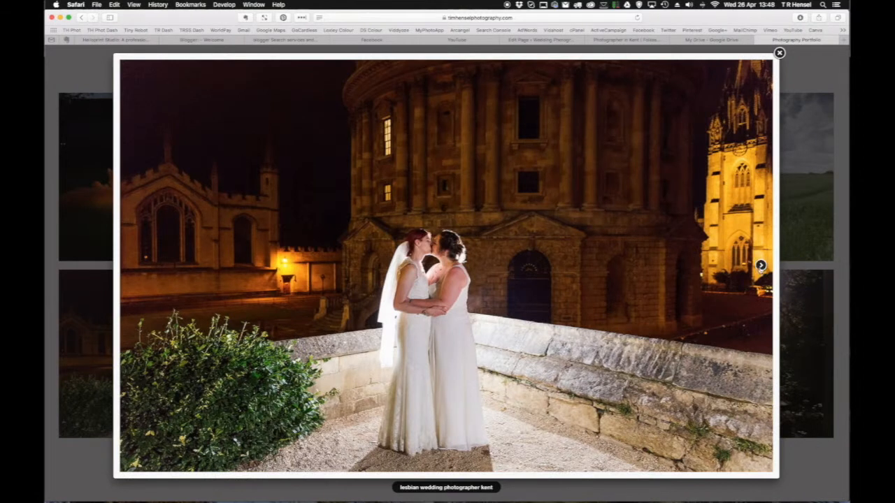
{"action": "left_click", "coordinate": [761, 265]}
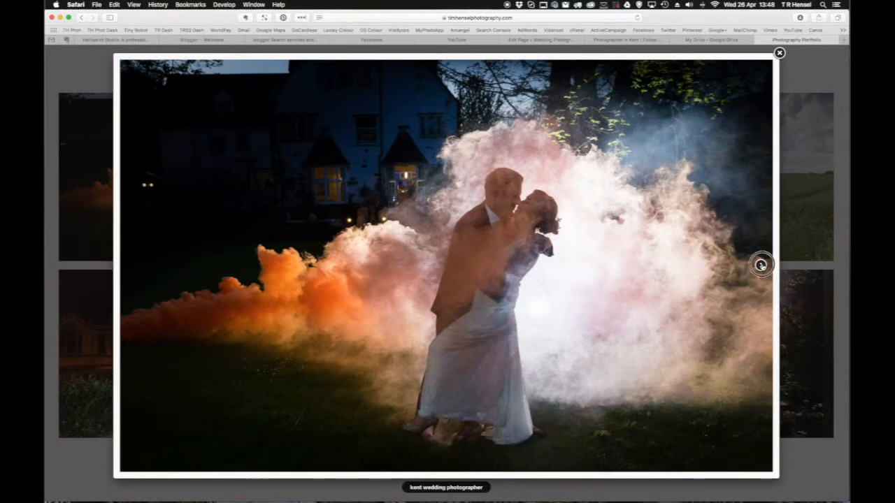
{"action": "left_click", "coordinate": [760, 264]}
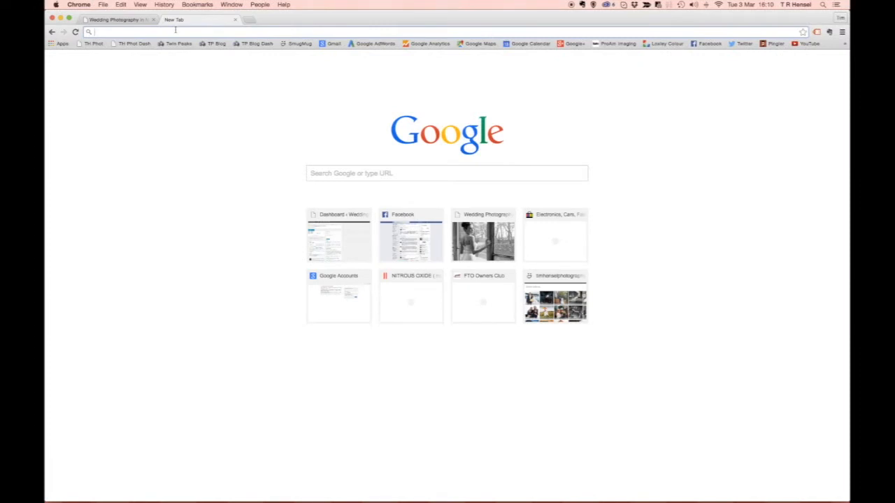
{"action": "type", "text": "evernote.com"}
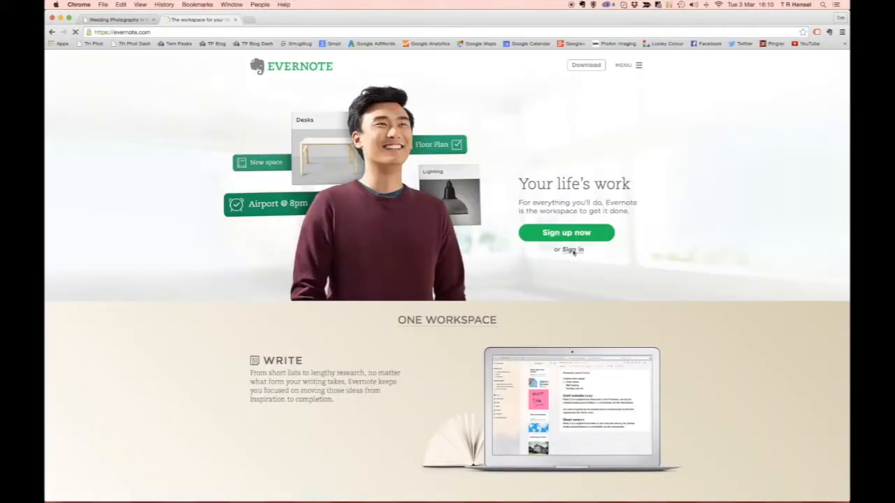
Sign in to the Evernote account to reach the All Notes list
{"action": "left_click", "coordinate": [572, 249]}
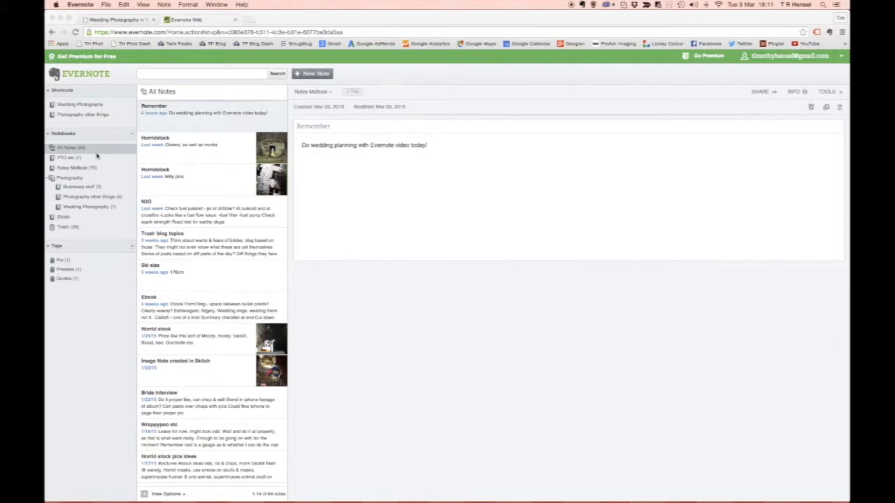
{"action": "mouse_move", "coordinate": [97, 231]}
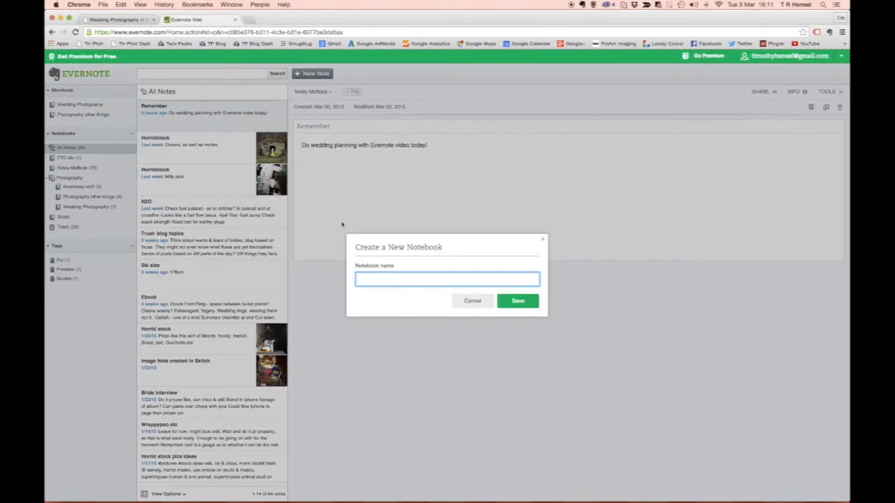
Create the Wedding Dresses notebook and start a new note inside it
{"action": "type", "text": "Wedding Dresses"}
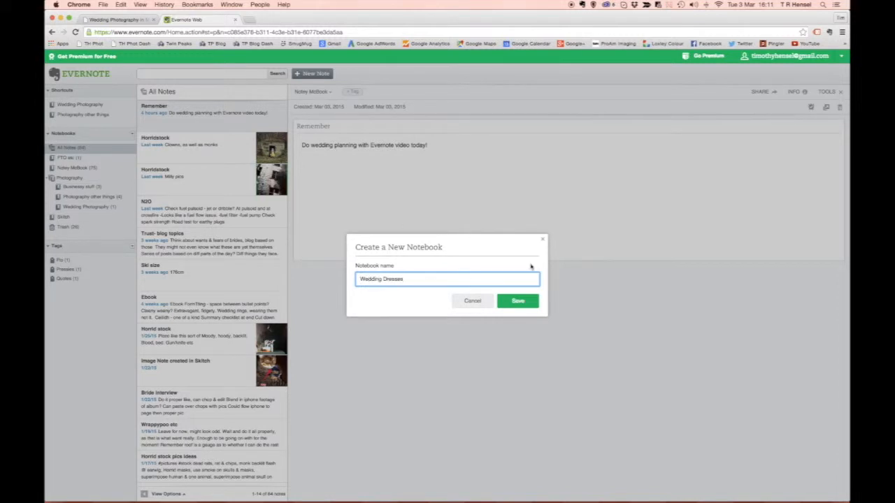
{"action": "left_click", "coordinate": [517, 301]}
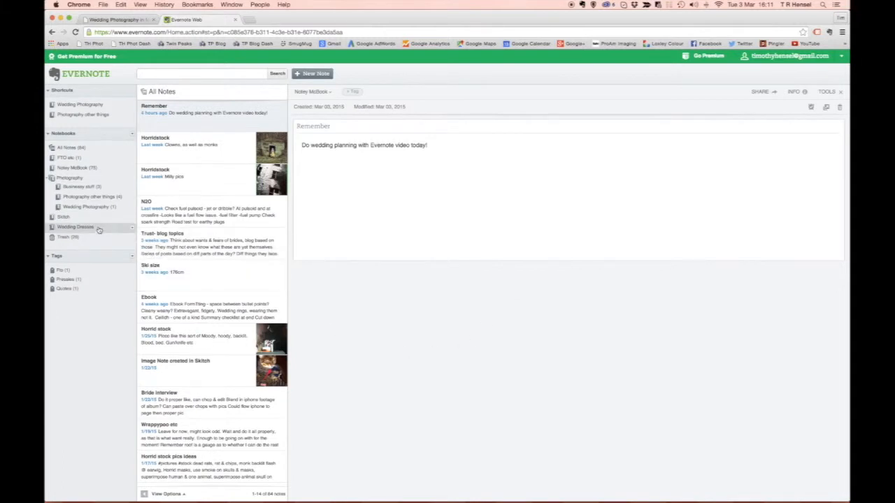
{"action": "left_click", "coordinate": [75, 227]}
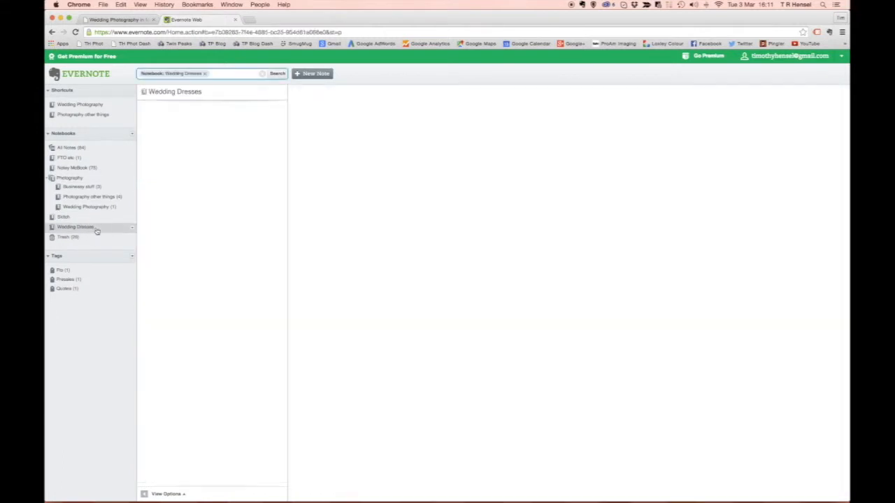
{"action": "left_click", "coordinate": [315, 74]}
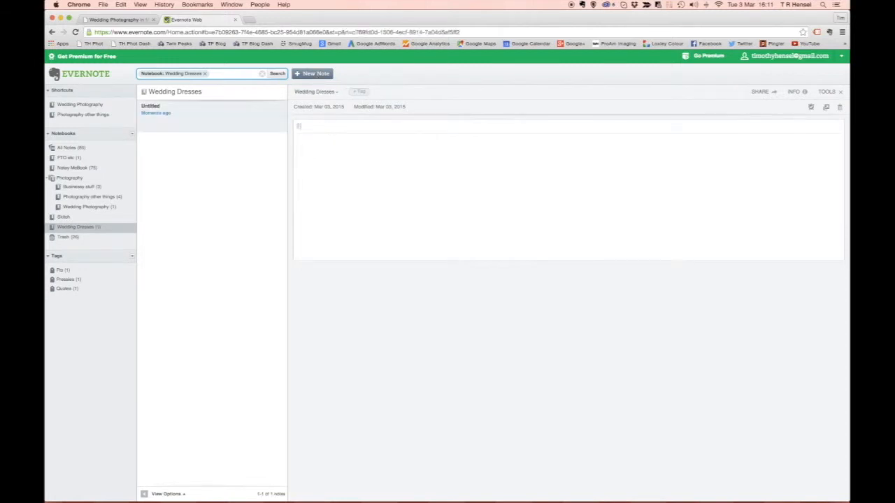
Title the note 'Evernote' with the body text 'Do video tutorial!'
{"action": "type", "text": "Evernote"}
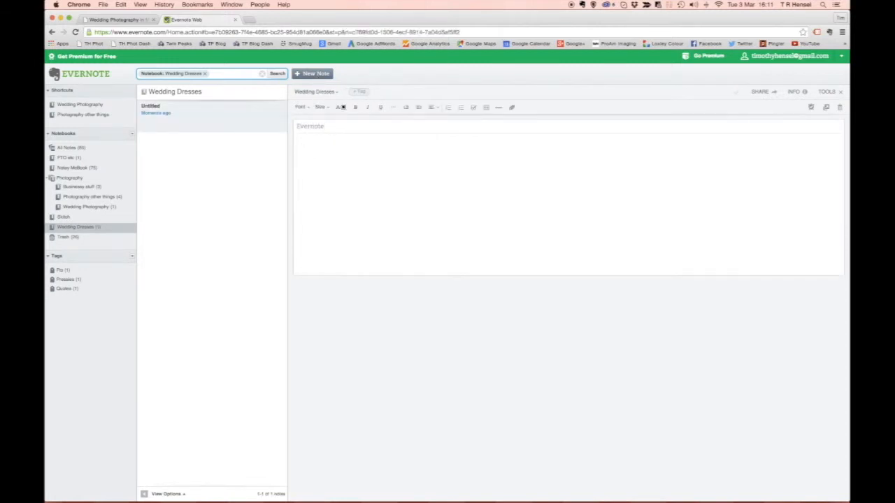
{"action": "type", "text": "Do video tu"}
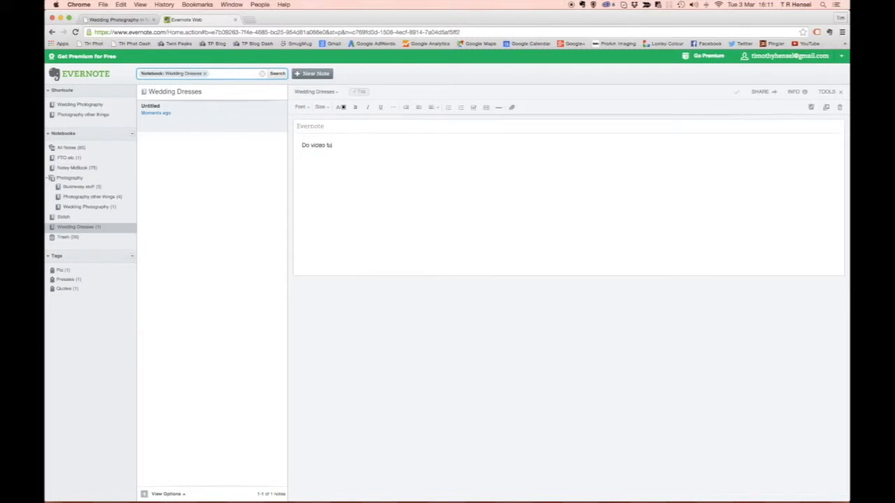
{"action": "type", "text": "torial!"}
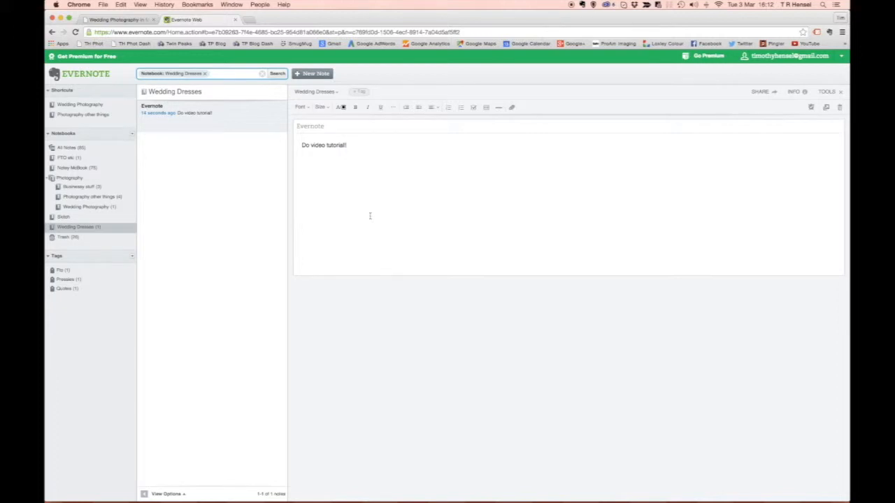
{"action": "mouse_move", "coordinate": [530, 145]}
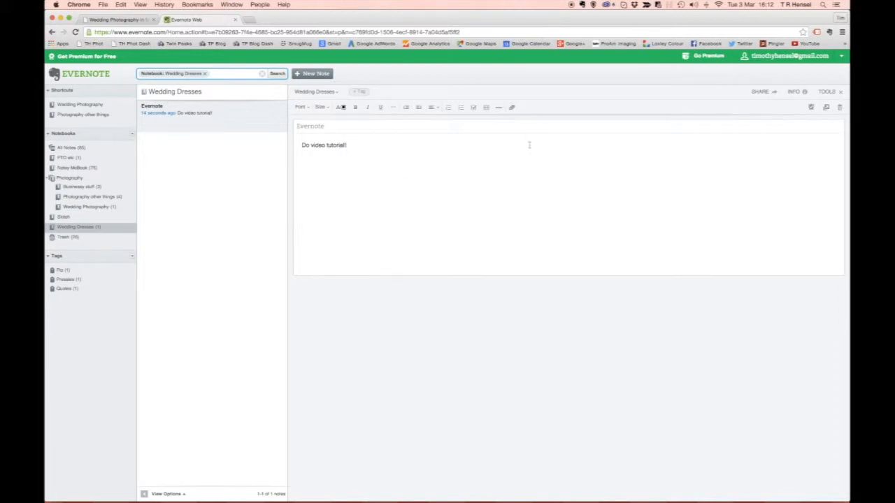
{"action": "mouse_move", "coordinate": [684, 141]}
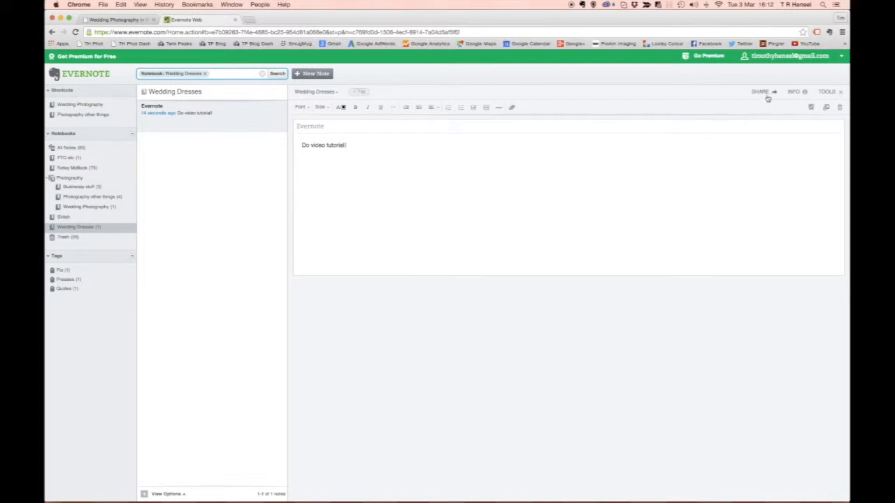
{"action": "left_click", "coordinate": [760, 92]}
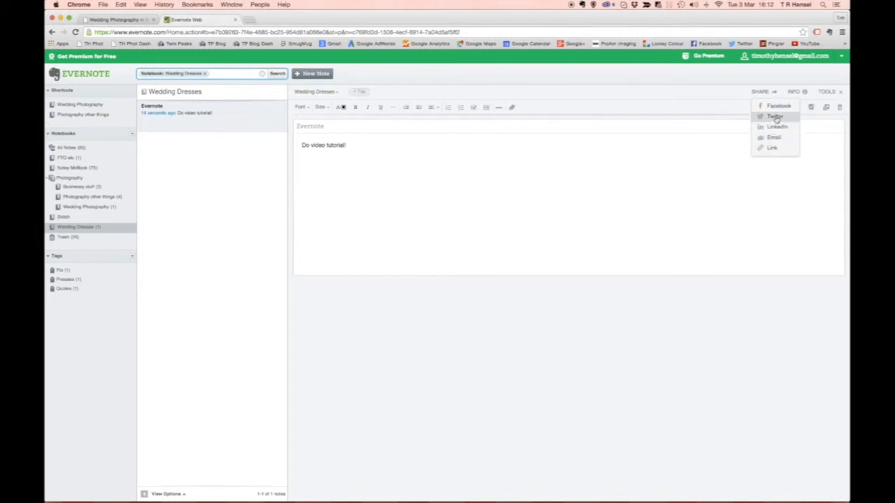
{"action": "mouse_move", "coordinate": [776, 127]}
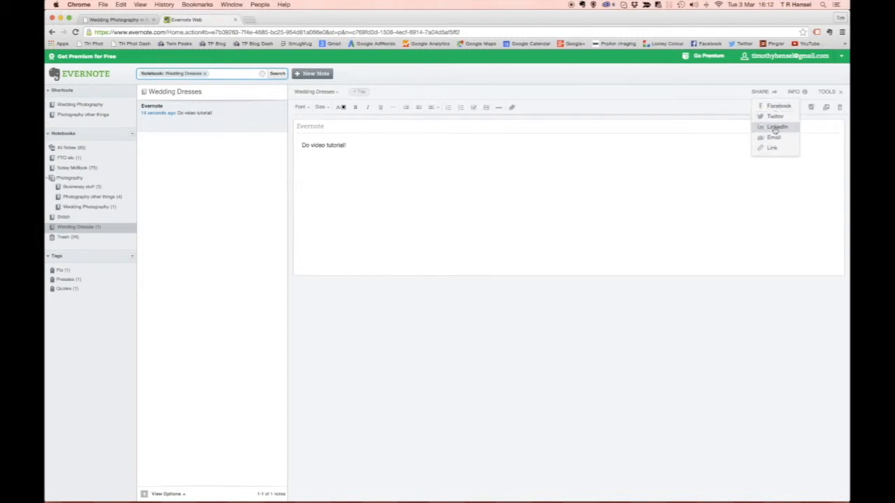
{"action": "mouse_move", "coordinate": [773, 137]}
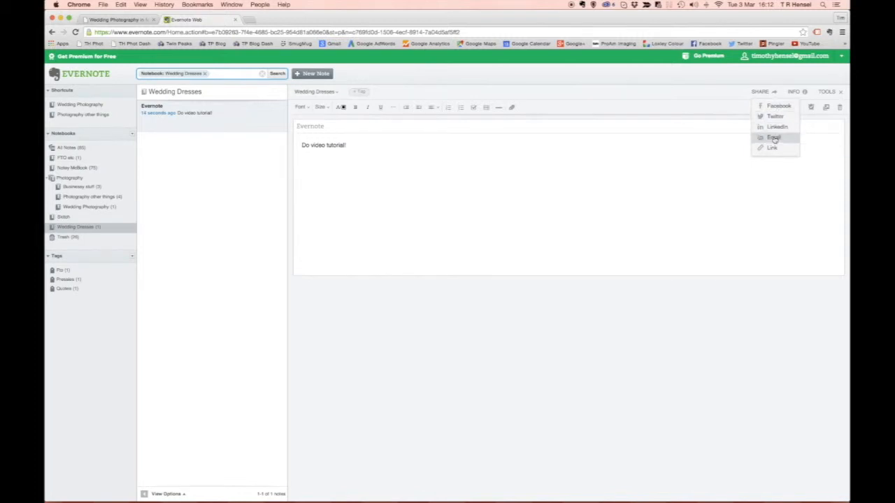
{"action": "left_click", "coordinate": [773, 137]}
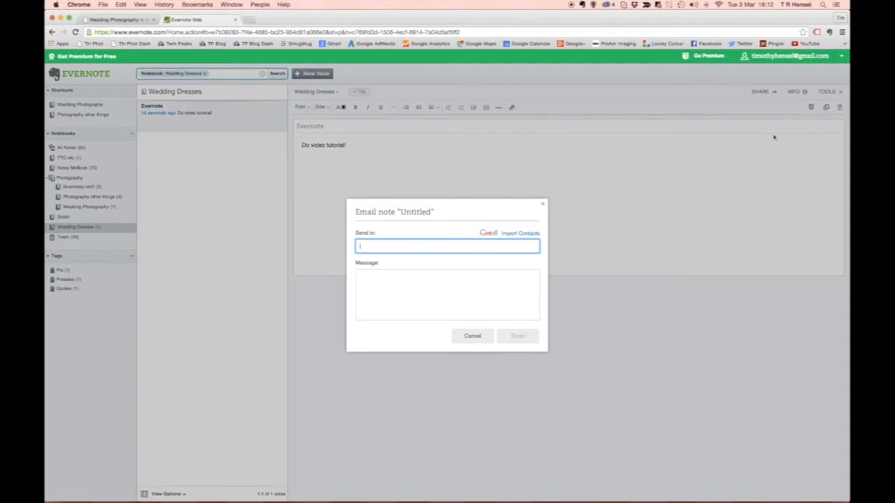
{"action": "mouse_move", "coordinate": [613, 161]}
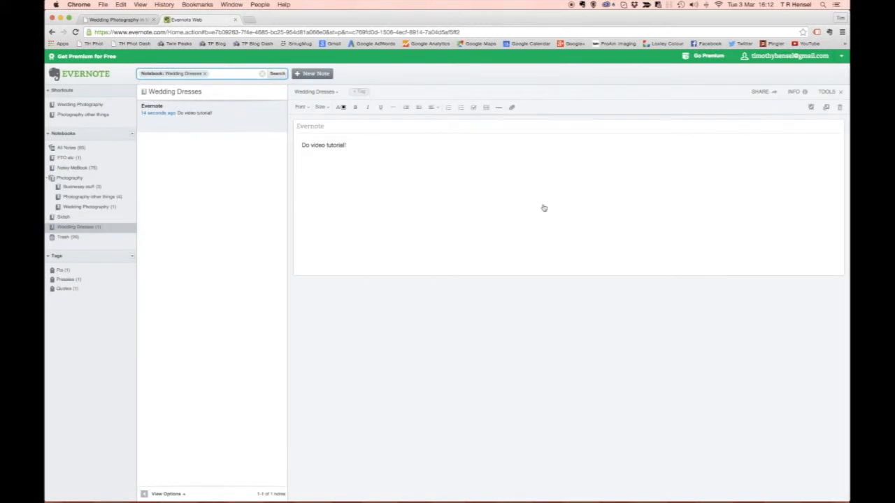
{"action": "mouse_move", "coordinate": [344, 125]}
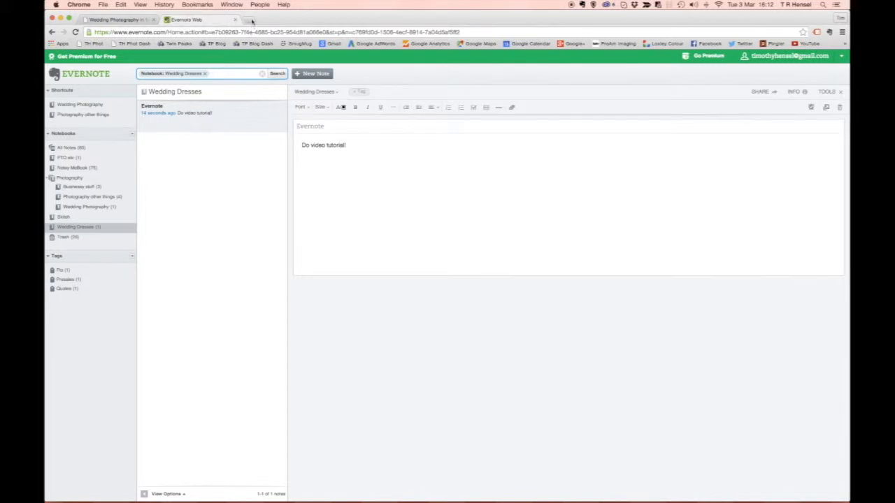
Search cavendishbridalhouse.co.uk in a new tab and visit the Cavendish Bridal House site
{"action": "left_click", "coordinate": [249, 20]}
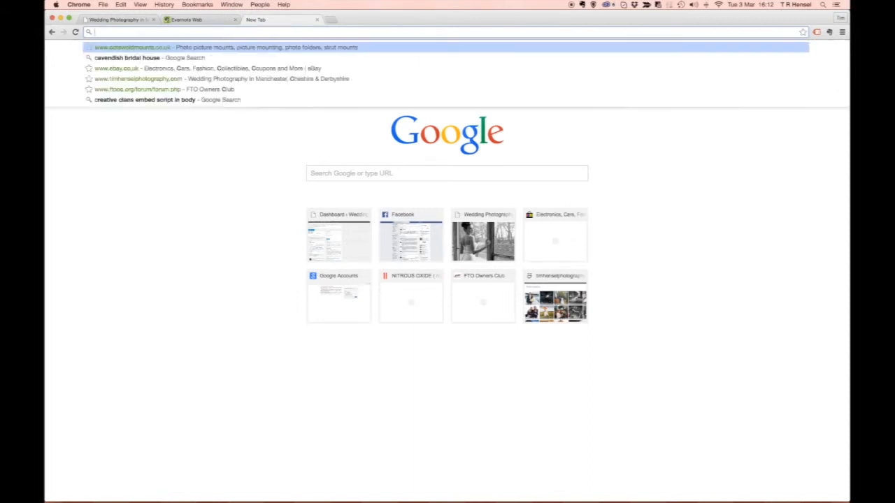
{"action": "type", "text": "cavendishbridalhouse.co.uk"}
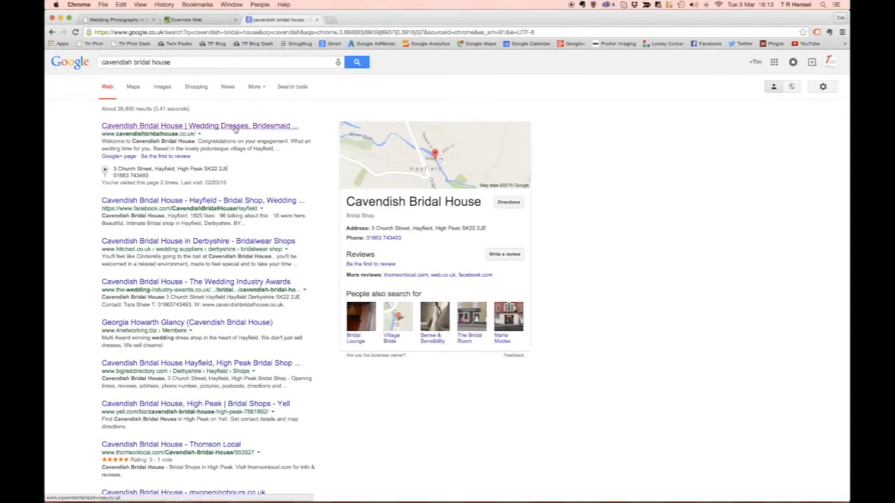
{"action": "left_click", "coordinate": [198, 126]}
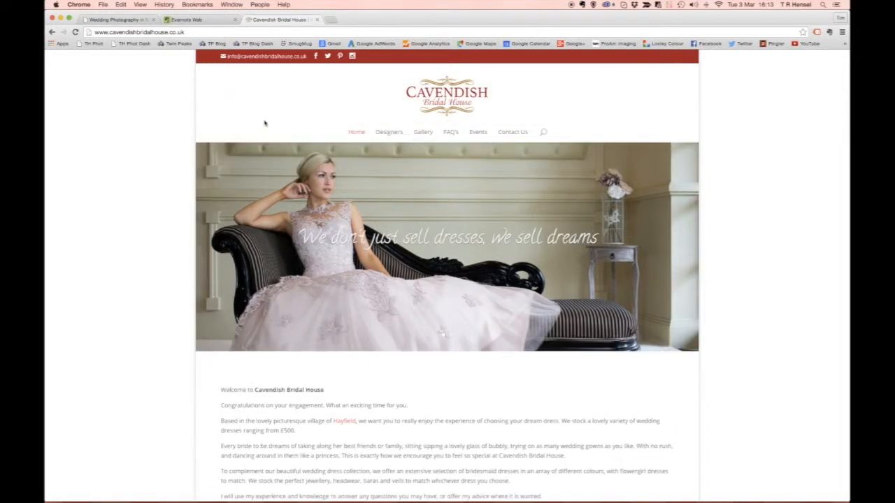
Go to the Gallery page and scroll through the dress thumbnails
{"action": "left_click", "coordinate": [422, 132]}
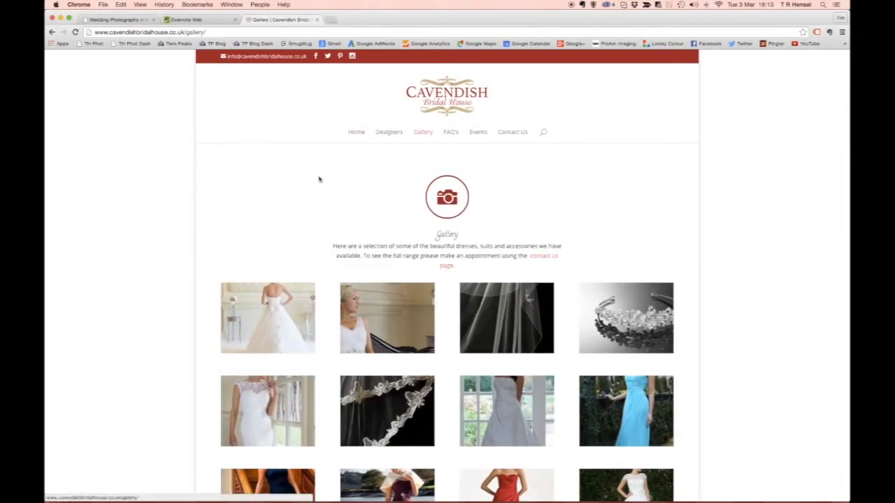
{"action": "scroll", "scroll_direction": "down", "scroll_amount": 3}
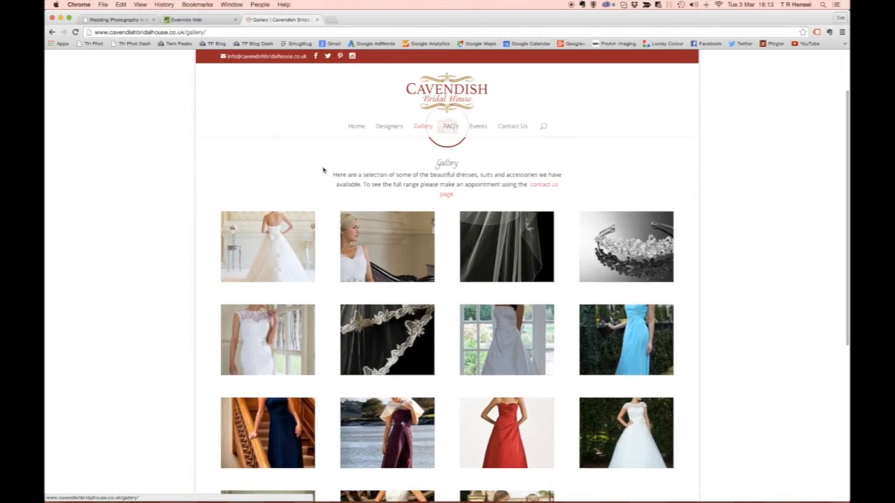
{"action": "scroll", "scroll_direction": "down", "scroll_amount": 3}
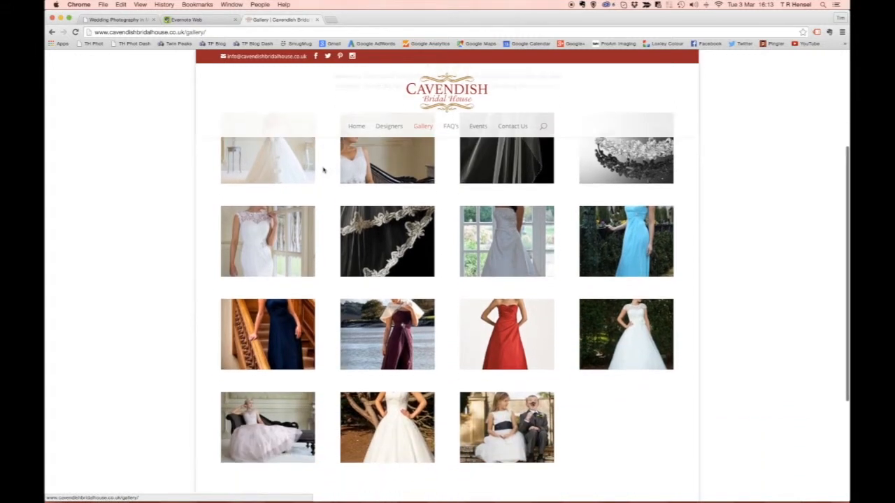
{"action": "scroll", "scroll_direction": "down", "scroll_amount": 3}
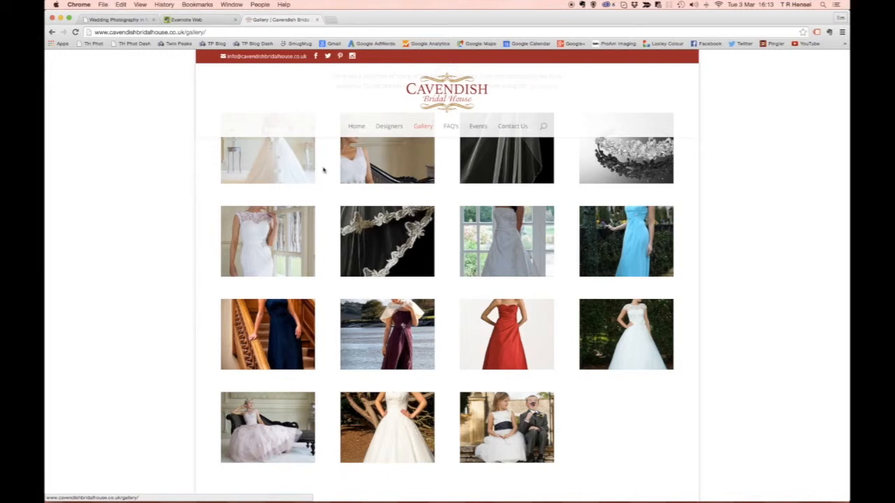
{"action": "mouse_move", "coordinate": [325, 166]}
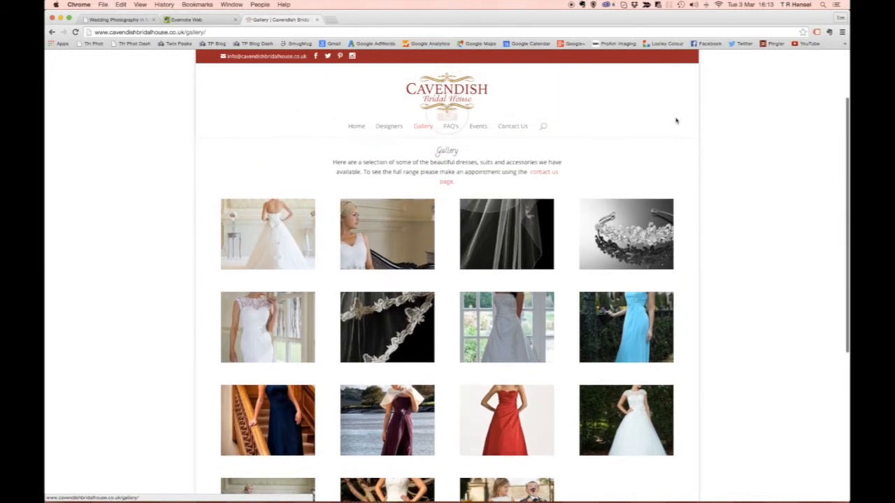
{"action": "mouse_move", "coordinate": [670, 113]}
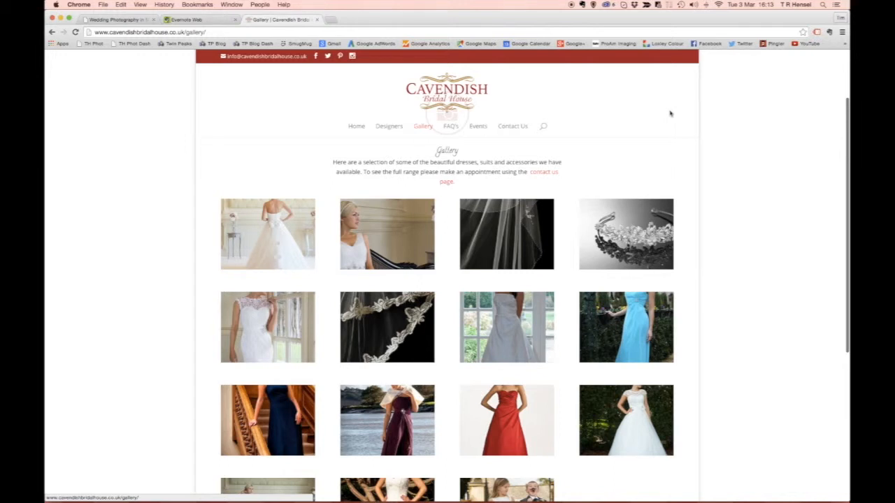
{"action": "mouse_move", "coordinate": [768, 108]}
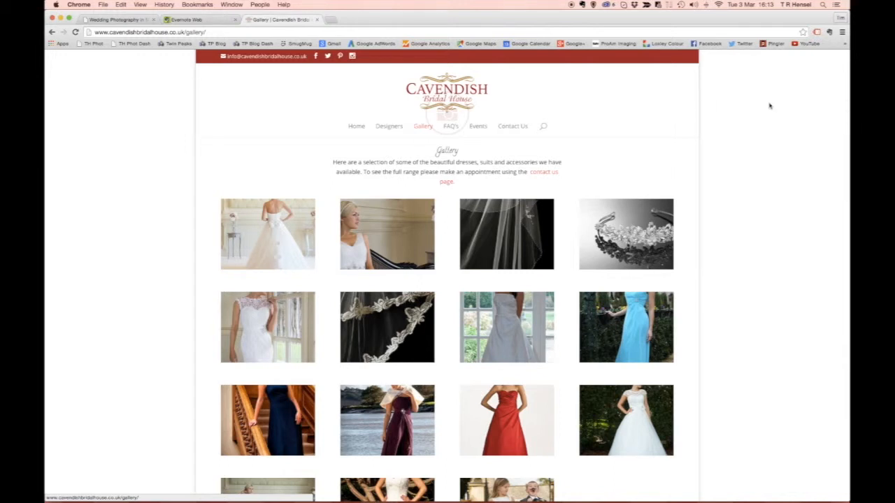
{"action": "mouse_move", "coordinate": [747, 106]}
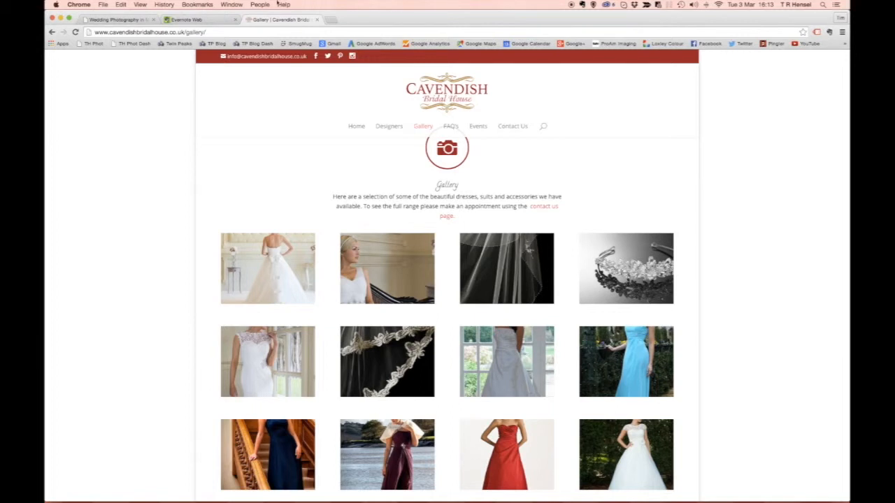
{"action": "left_click", "coordinate": [232, 4]}
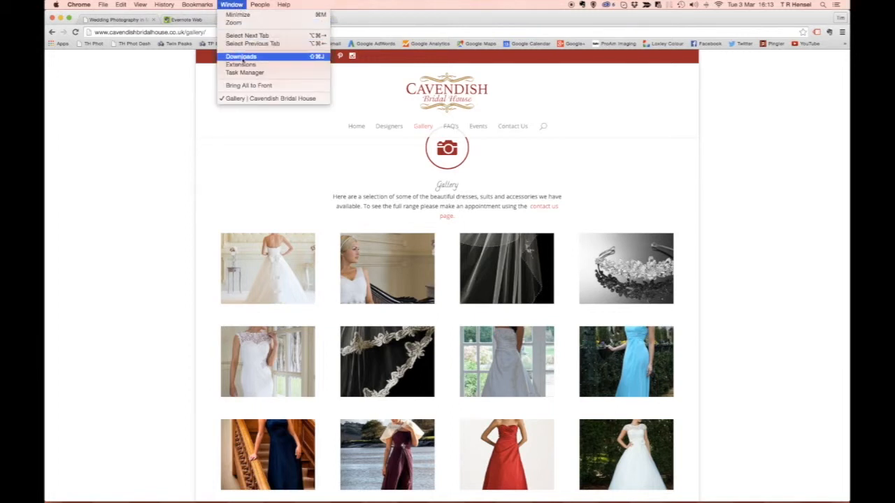
{"action": "left_click", "coordinate": [241, 64]}
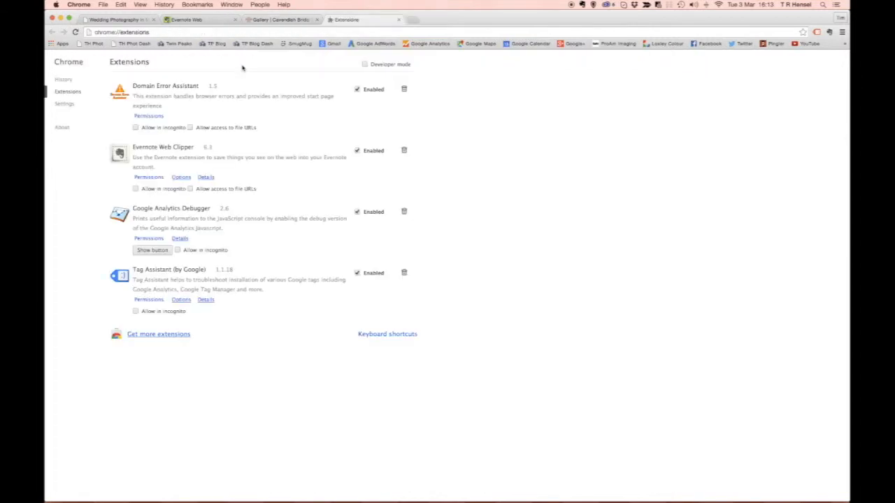
{"action": "mouse_move", "coordinate": [156, 174]}
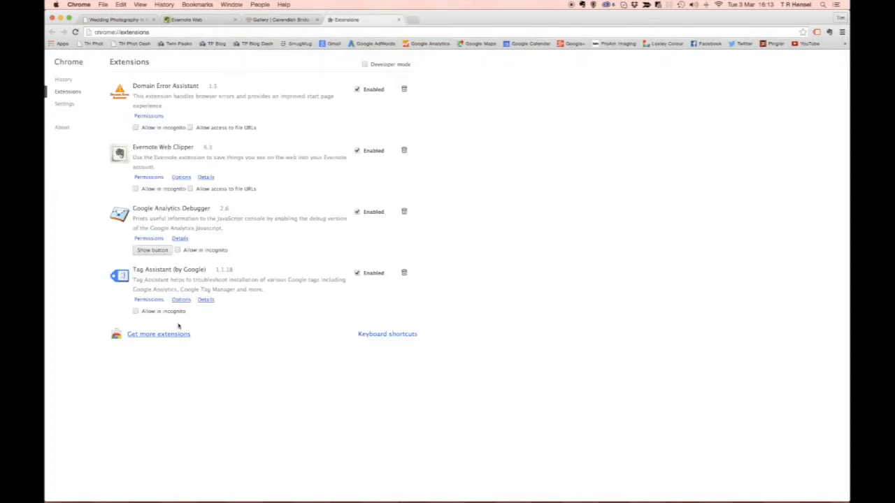
{"action": "left_click", "coordinate": [158, 333]}
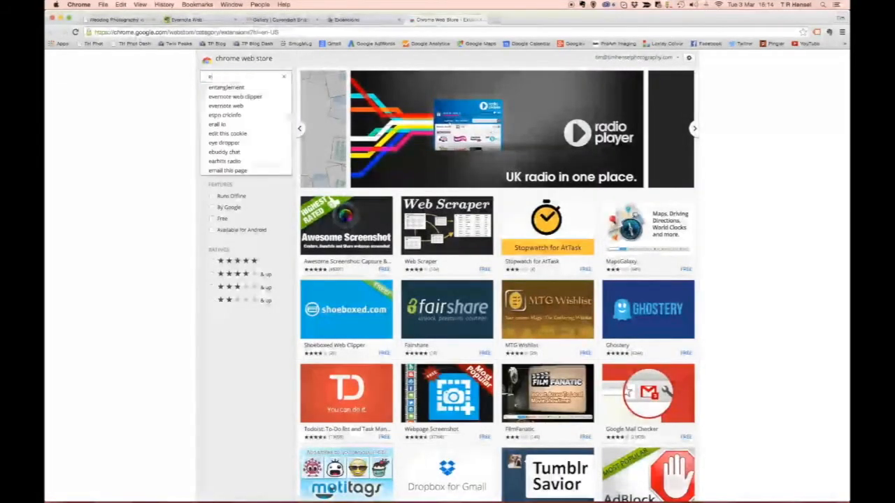
{"action": "type", "text": "evernote"}
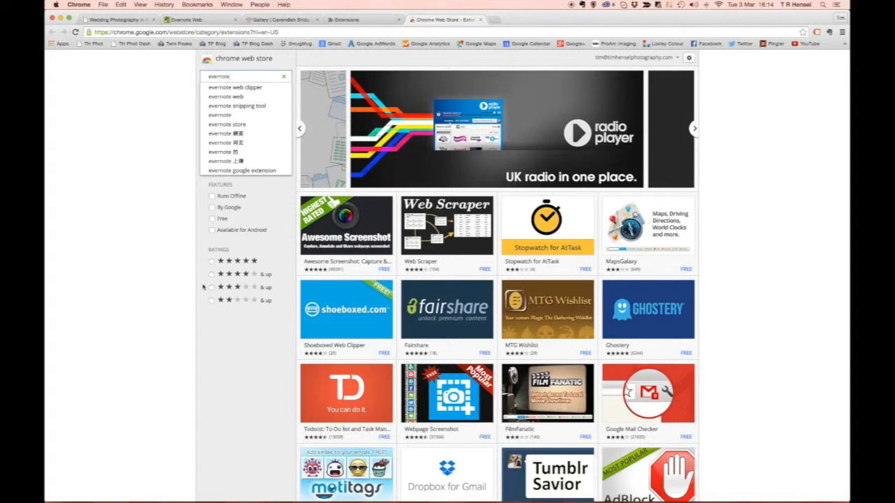
{"action": "left_click", "coordinate": [235, 87]}
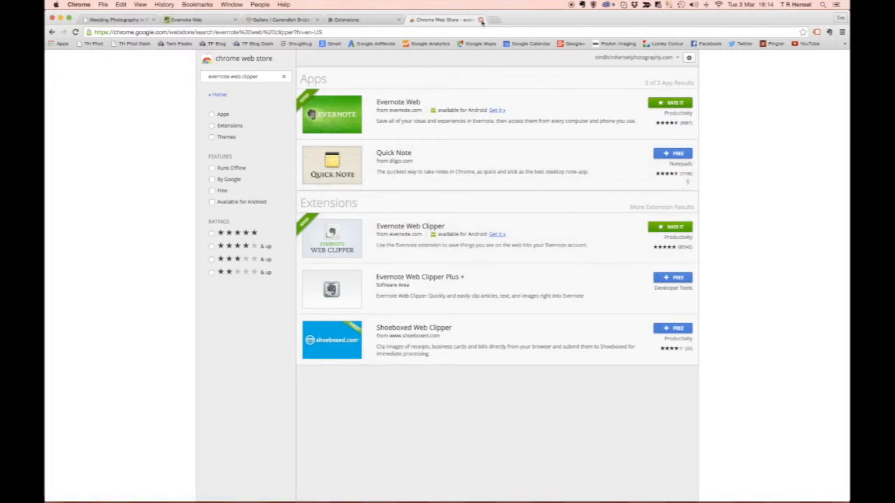
{"action": "left_click", "coordinate": [346, 19]}
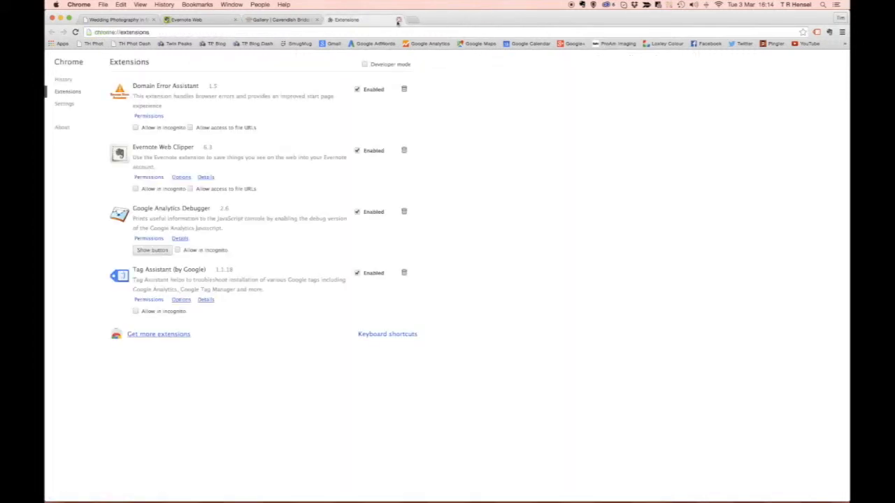
{"action": "left_click", "coordinate": [276, 20]}
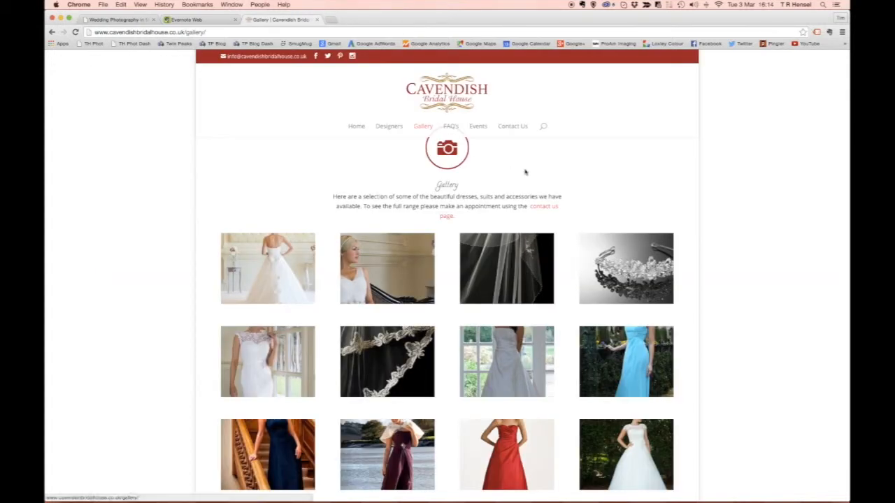
{"action": "scroll", "scroll_direction": "down", "scroll_amount": 3}
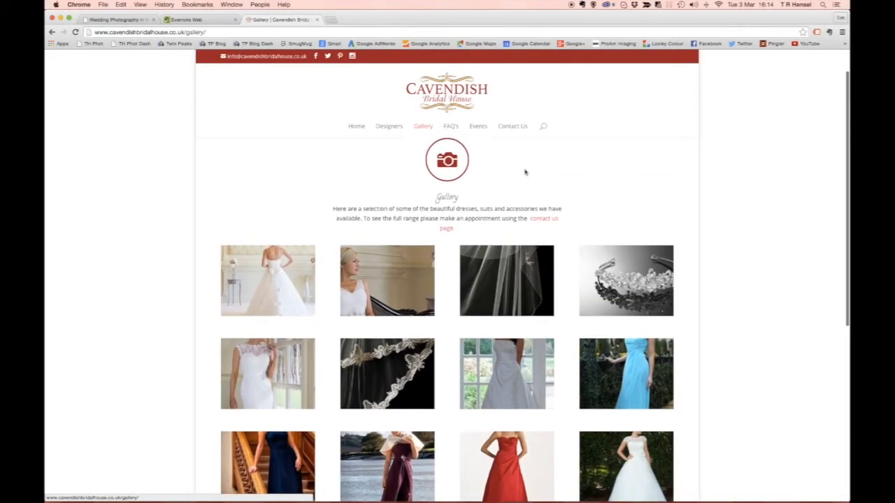
{"action": "scroll", "scroll_direction": "down", "scroll_amount": 3}
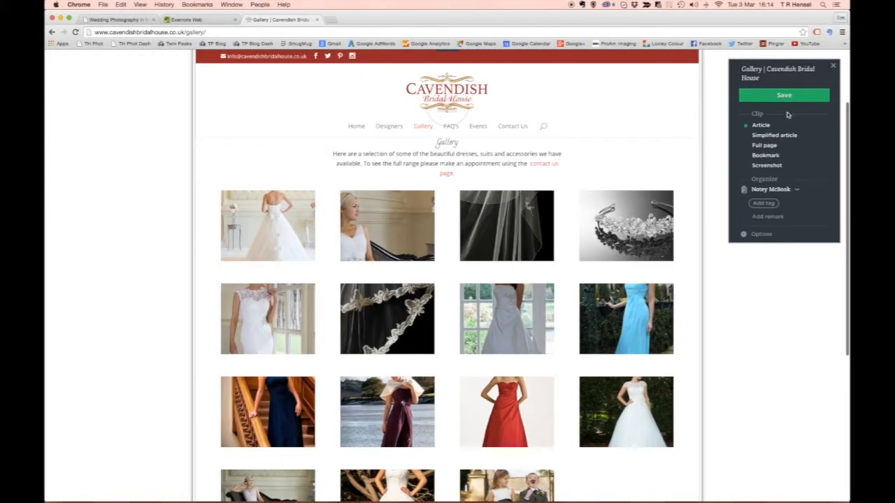
Compare clip formats, choose Full page and save the Gallery clip to Evernote
{"action": "left_click", "coordinate": [774, 135]}
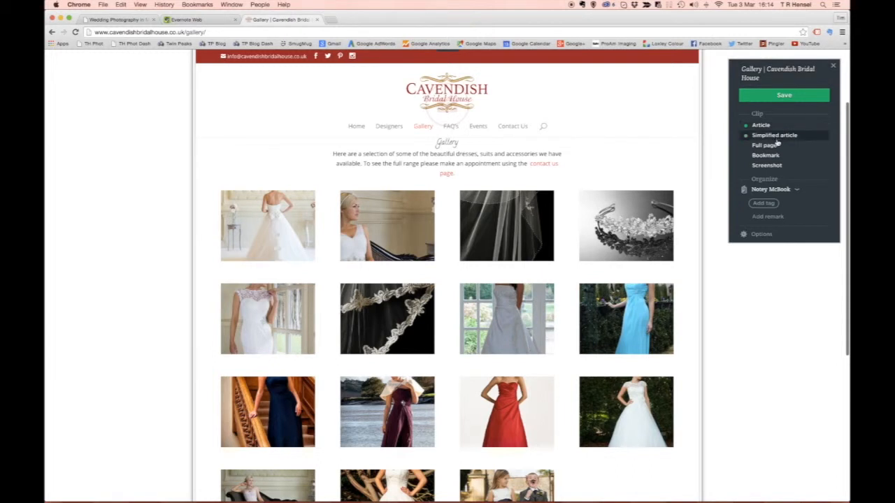
{"action": "left_click", "coordinate": [766, 166]}
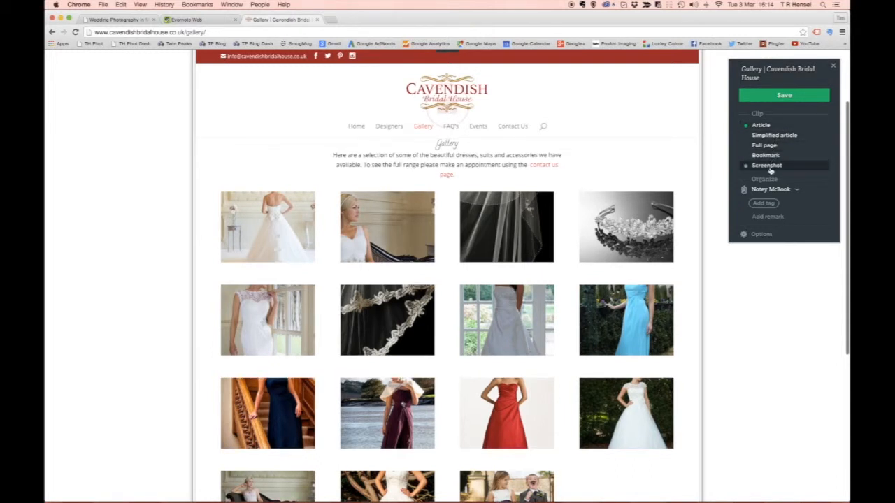
{"action": "left_click", "coordinate": [763, 144]}
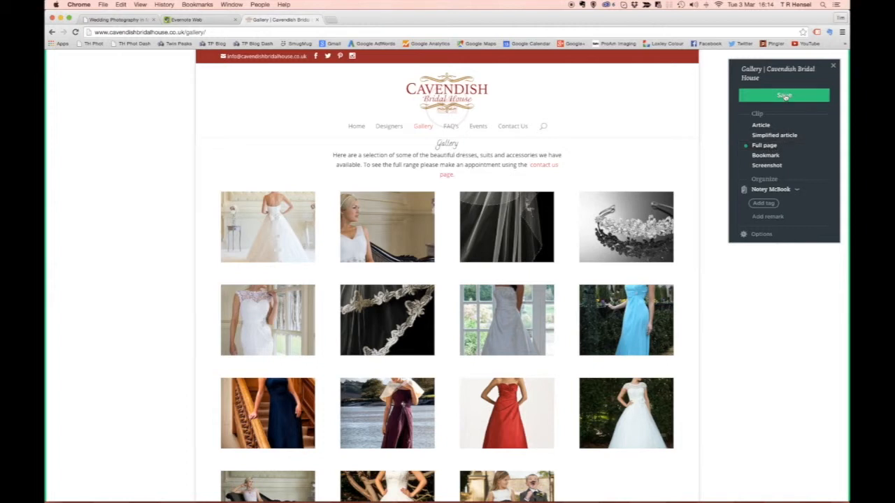
{"action": "left_click", "coordinate": [783, 96]}
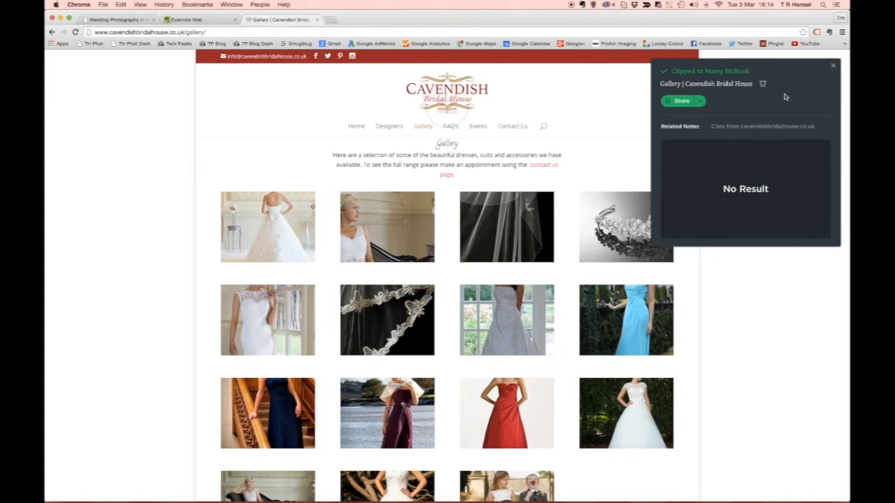
{"action": "mouse_move", "coordinate": [832, 68]}
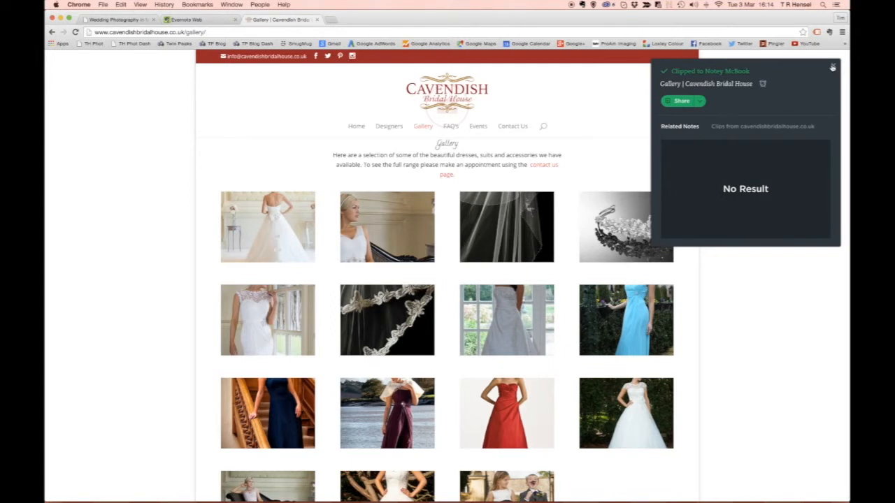
Dismiss the clipper, return to Evernote Web and open the clipped Gallery note from All Notes
{"action": "left_click", "coordinate": [832, 68]}
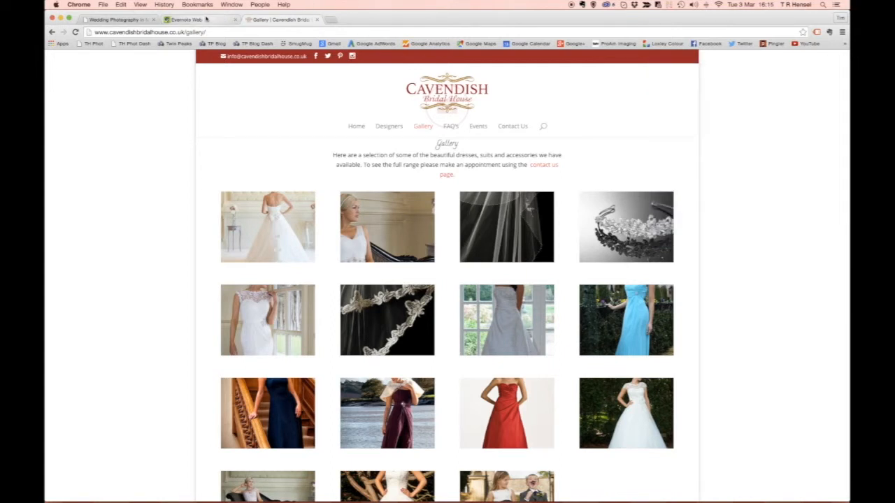
{"action": "left_click", "coordinate": [185, 19]}
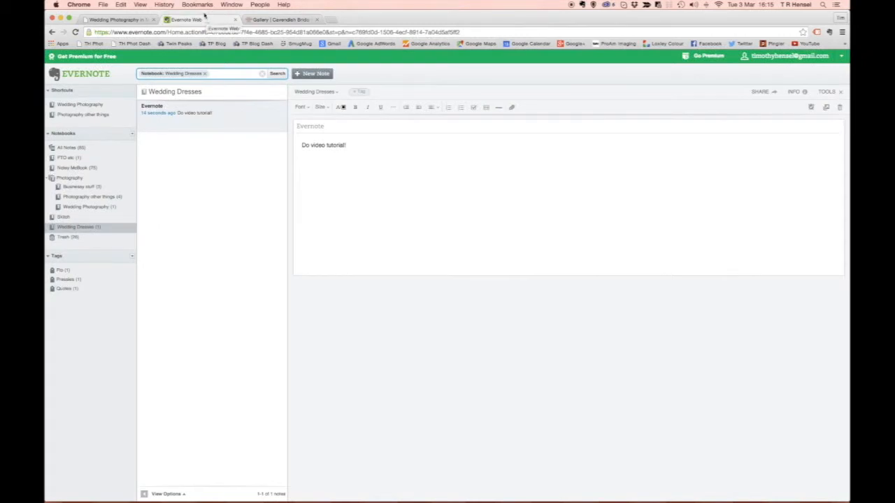
{"action": "left_click", "coordinate": [66, 147]}
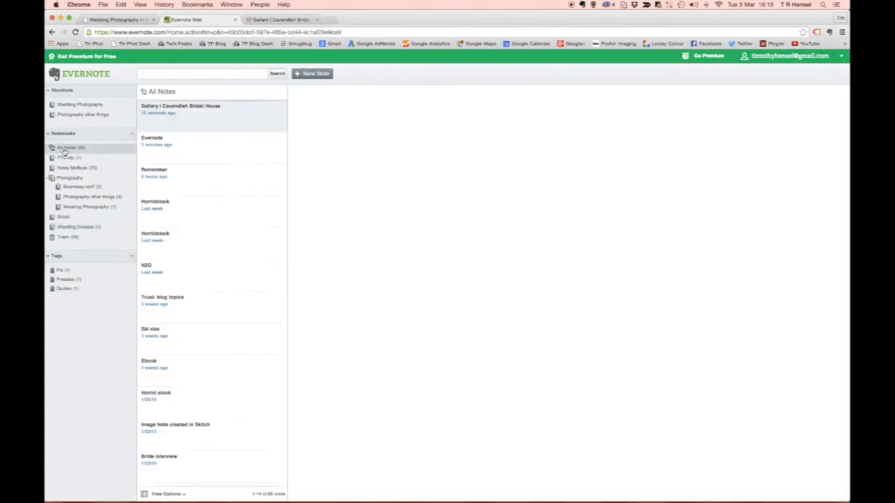
{"action": "left_click", "coordinate": [181, 108]}
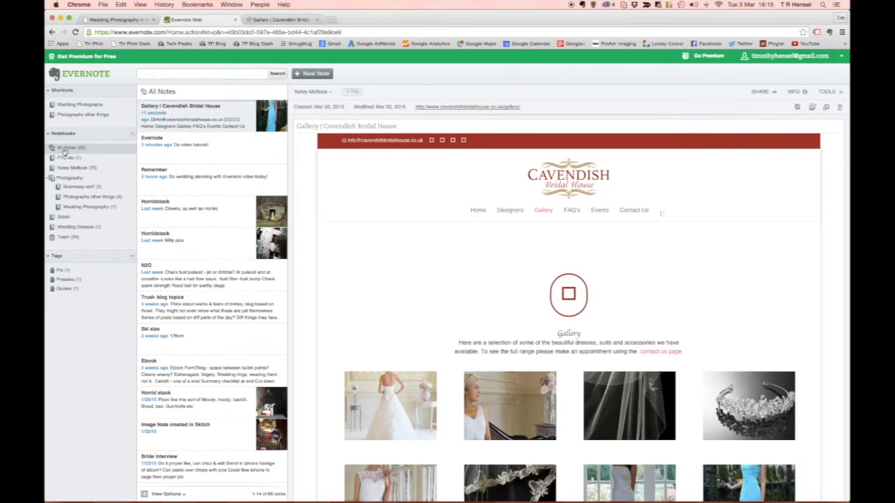
{"action": "mouse_move", "coordinate": [533, 270]}
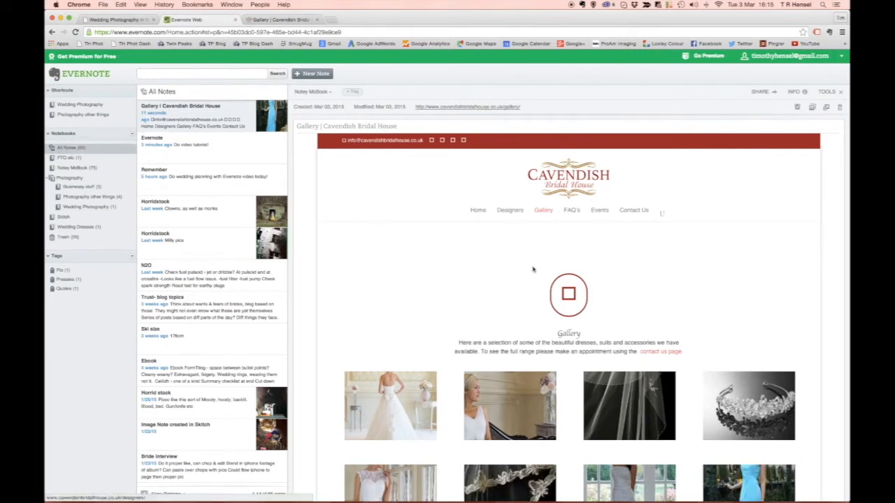
Scroll the clipped gallery and view the first gown photo at full size
{"action": "scroll", "scroll_direction": "down", "scroll_amount": 3}
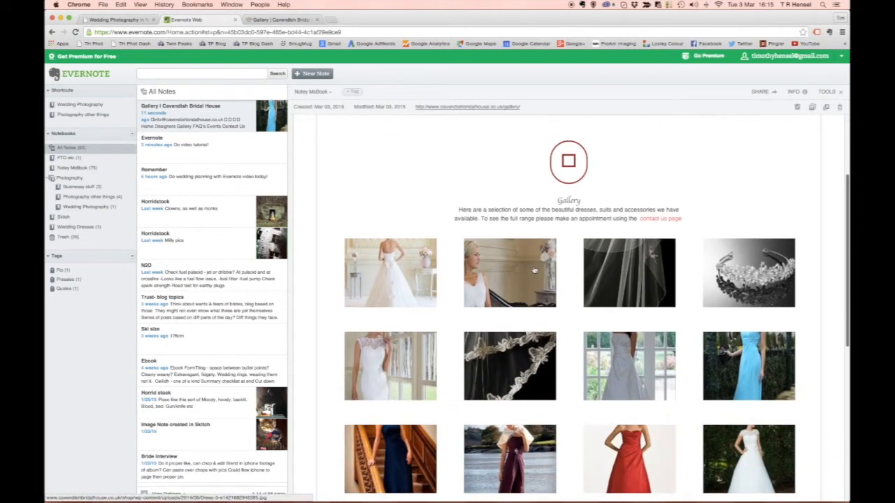
{"action": "scroll", "scroll_direction": "down", "scroll_amount": 3}
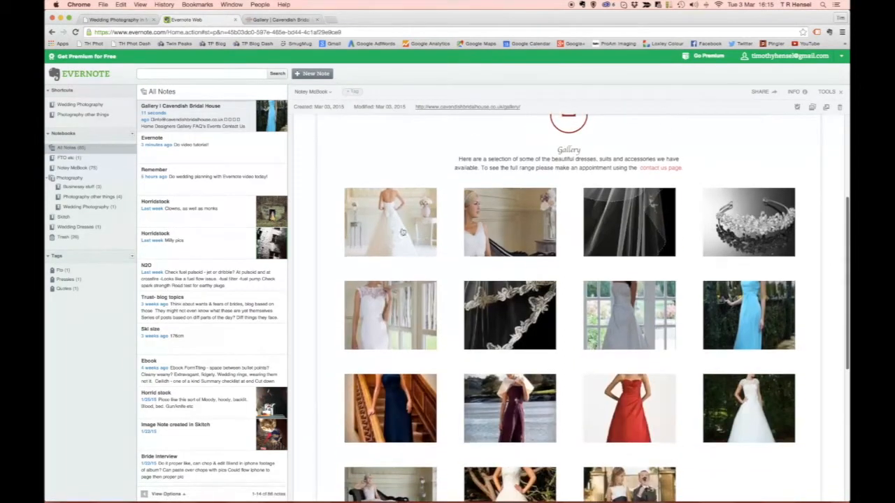
{"action": "left_click", "coordinate": [390, 223]}
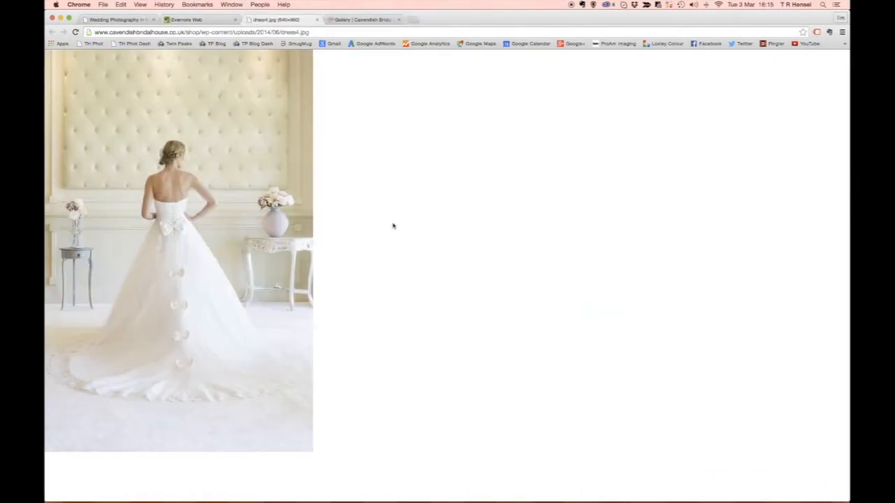
{"action": "left_click", "coordinate": [196, 19]}
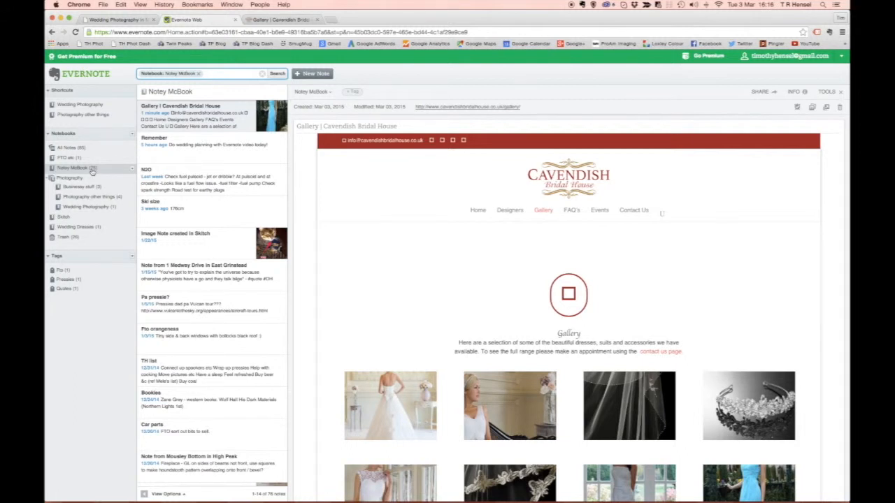
Move the Gallery clip into Wedding Dresses and reopen it there
{"action": "left_click", "coordinate": [182, 178]}
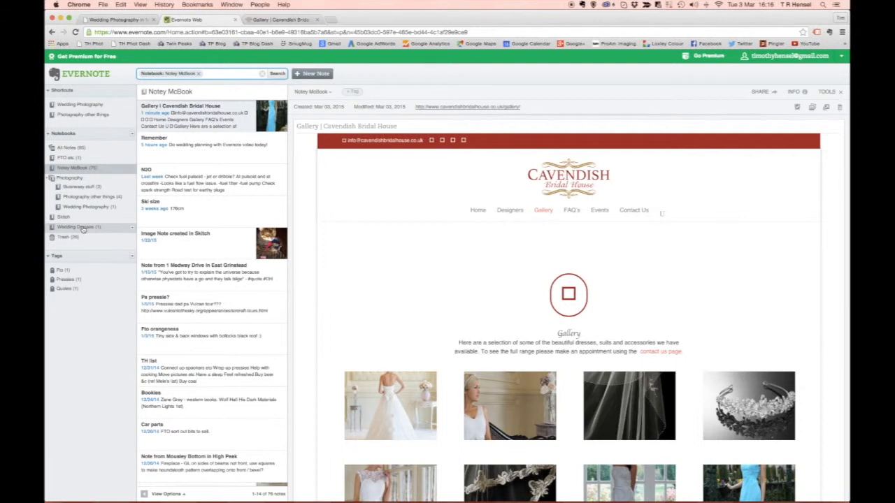
{"action": "mouse_move", "coordinate": [79, 226]}
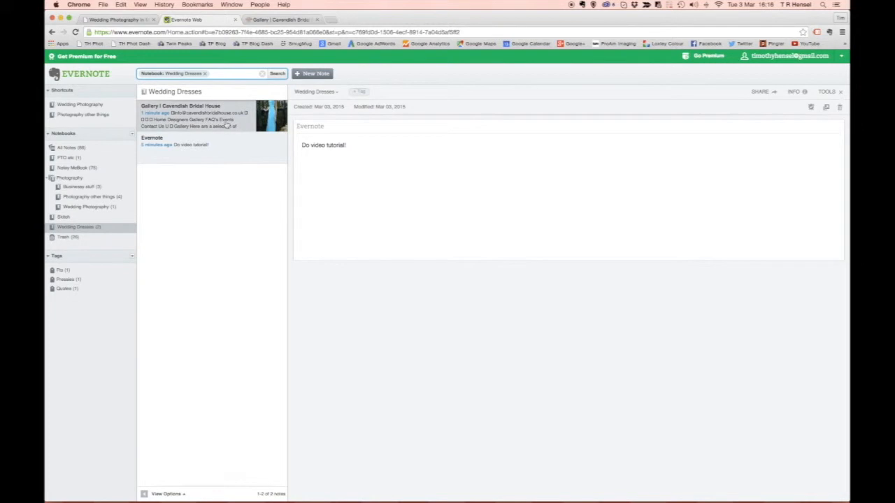
{"action": "left_click", "coordinate": [196, 116]}
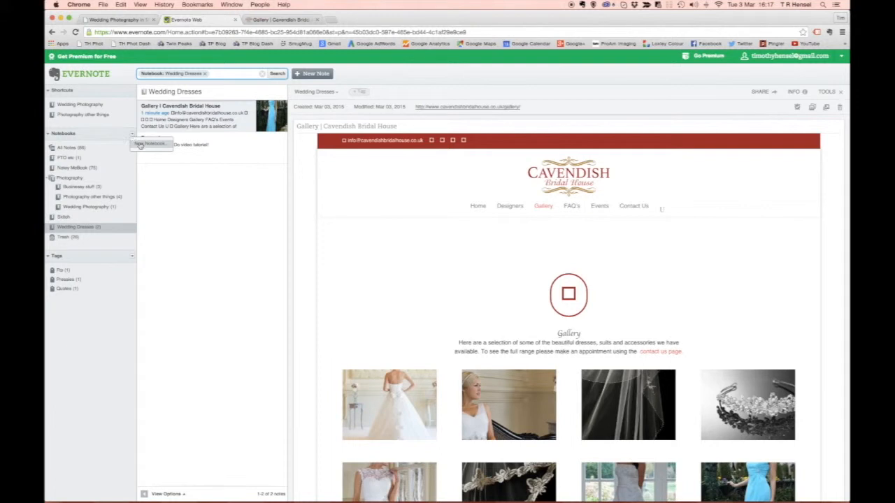
Create two more notebooks named Wedding Rings and Cake
{"action": "left_click", "coordinate": [150, 144]}
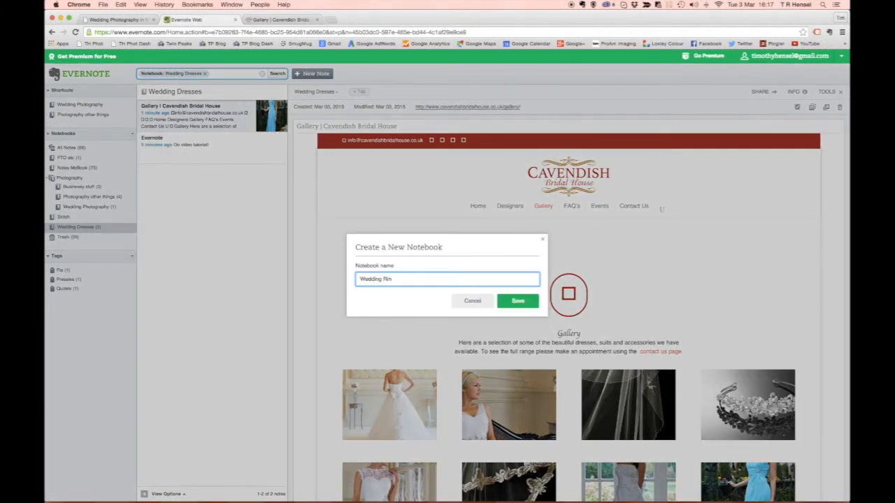
{"action": "left_click", "coordinate": [517, 301]}
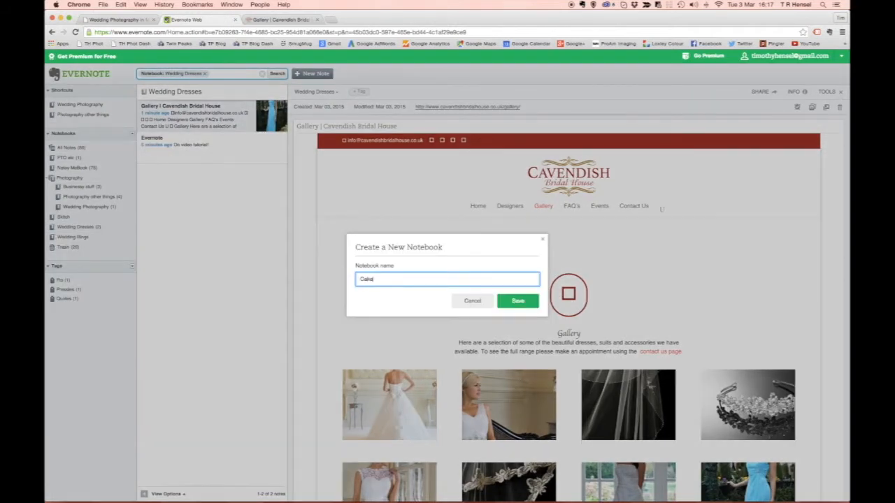
{"action": "left_click", "coordinate": [517, 301]}
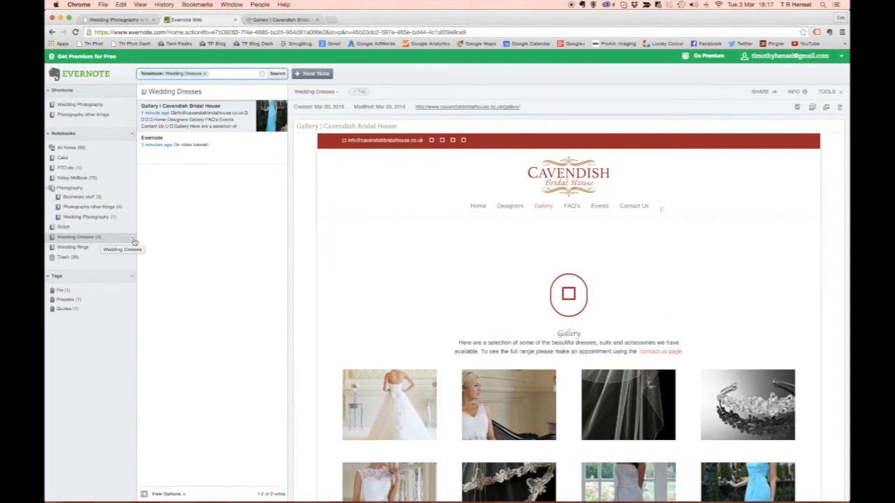
{"action": "mouse_move", "coordinate": [105, 240]}
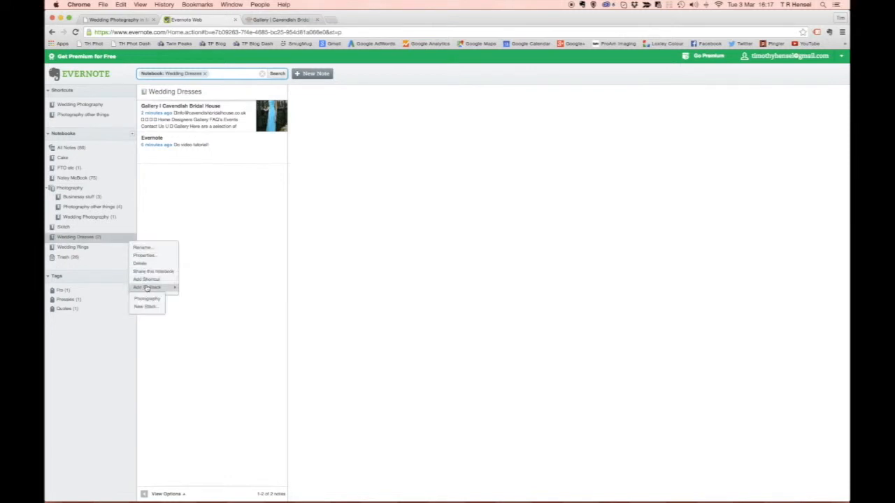
Put Wedding Dresses into a new stack named Wedding Planning
{"action": "left_click", "coordinate": [146, 306]}
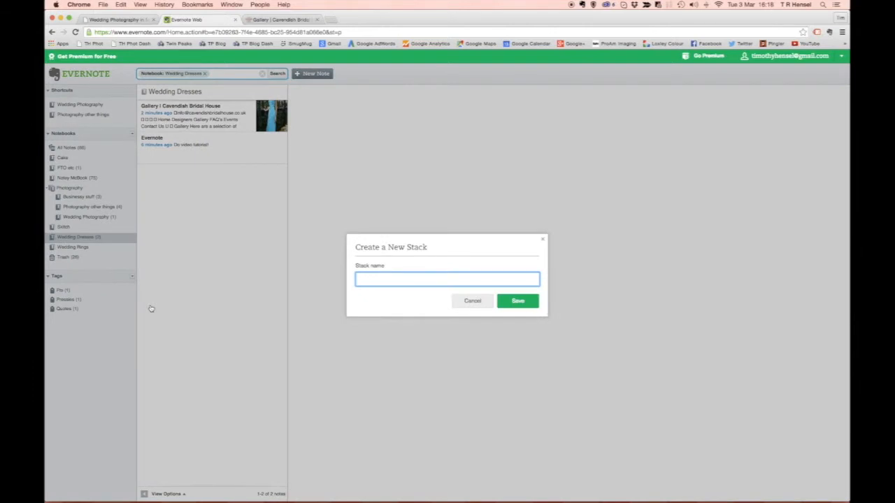
{"action": "type", "text": "Wedding P"}
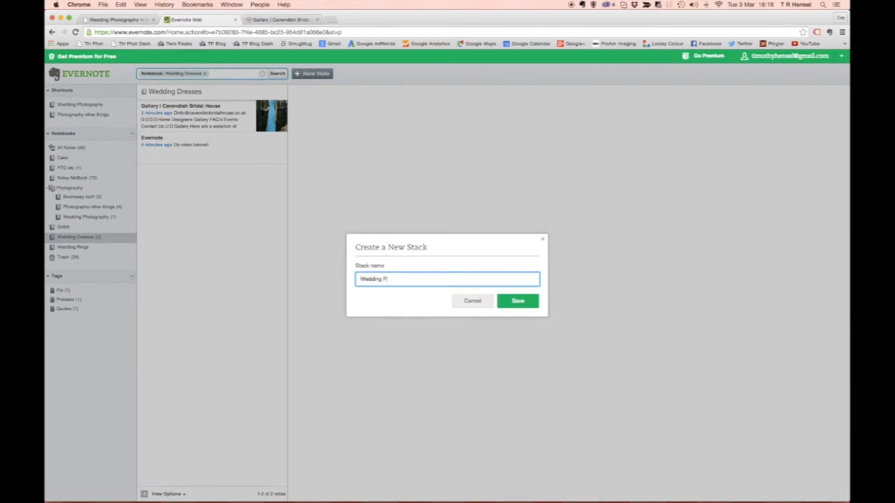
{"action": "type", "text": "lanning"}
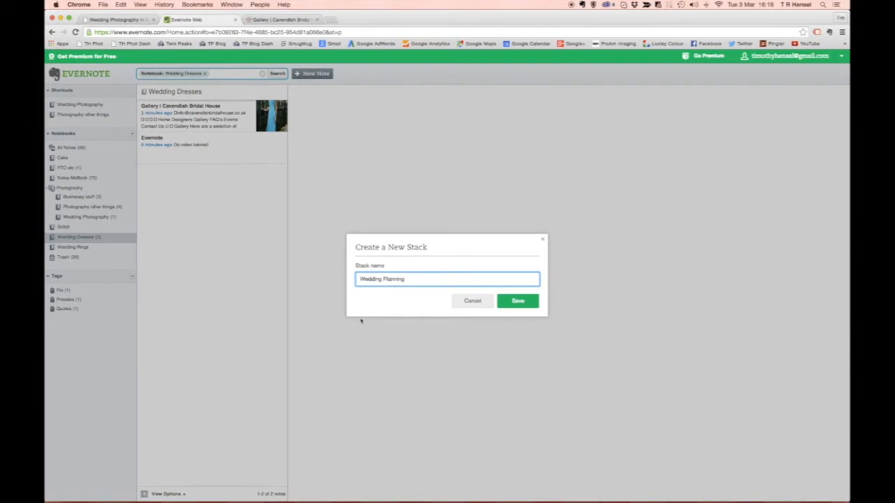
{"action": "left_click", "coordinate": [518, 300]}
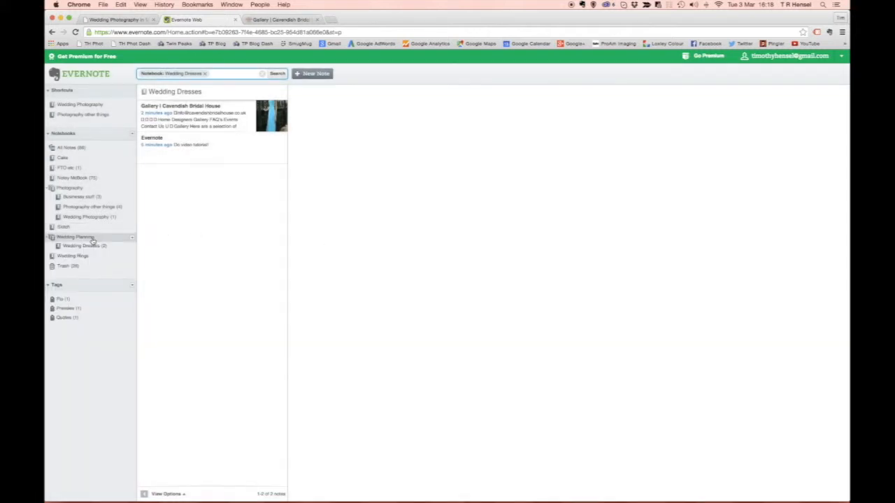
{"action": "mouse_move", "coordinate": [84, 246]}
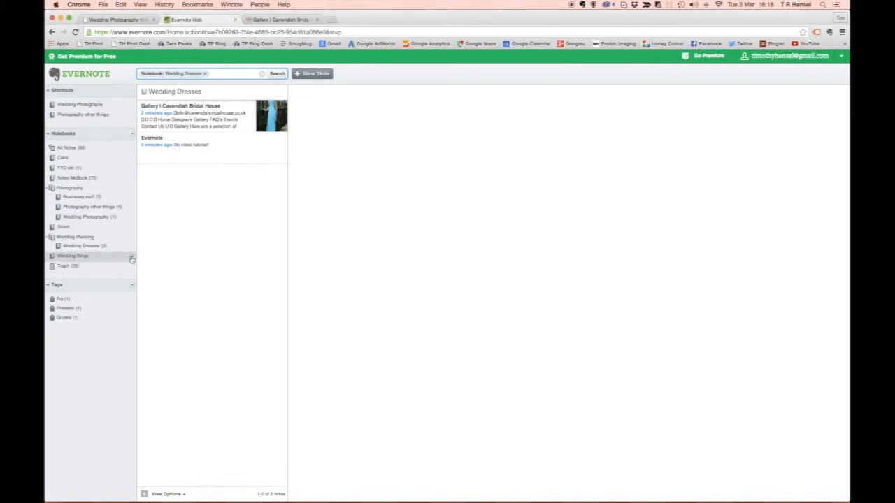
Add Wedding Rings and Cake to the Wedding Planning stack and open Cake
{"action": "right_click", "coordinate": [72, 256]}
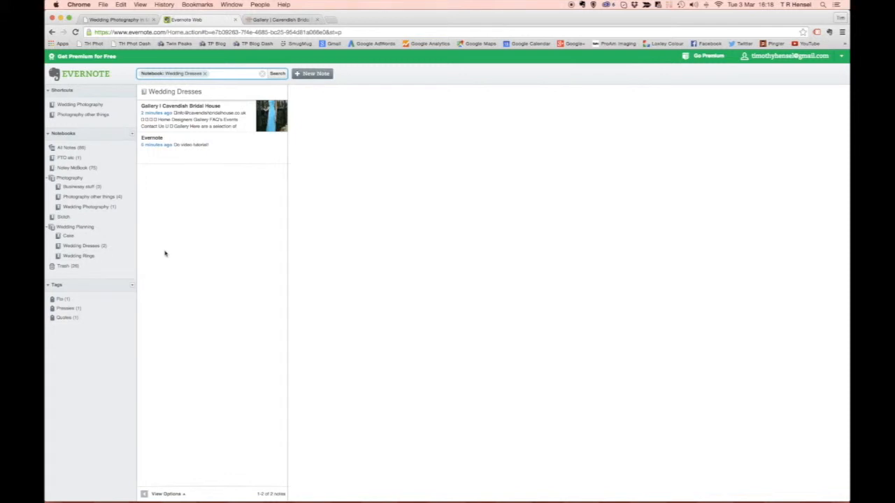
{"action": "left_click", "coordinate": [68, 236]}
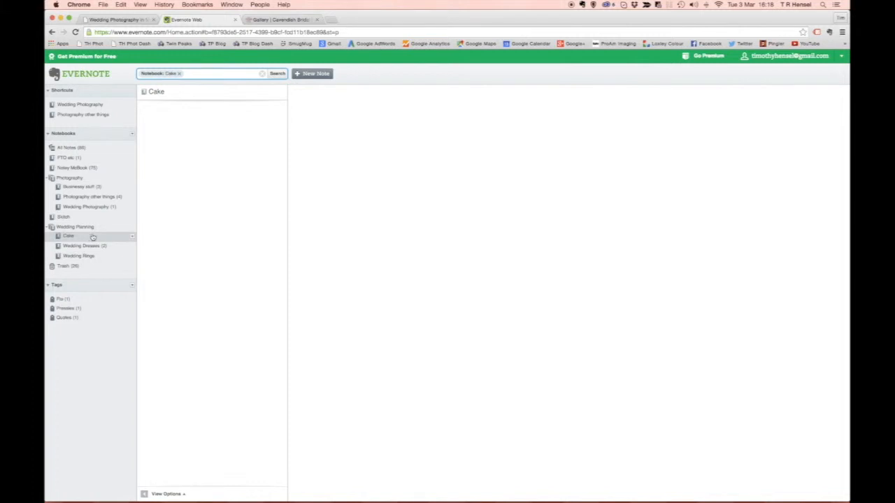
Add a new note titled Cake to the Cake notebook, then return to the Wedding Dresses notebook
{"action": "left_click", "coordinate": [313, 73]}
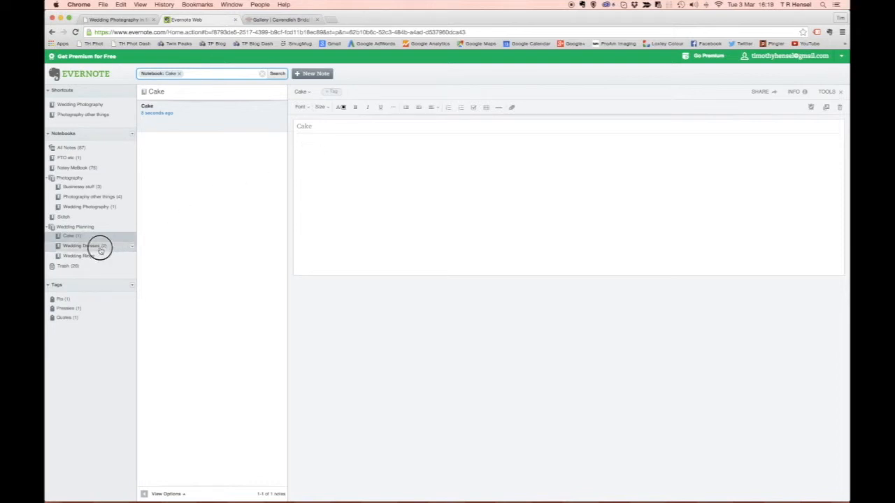
{"action": "left_click", "coordinate": [82, 246]}
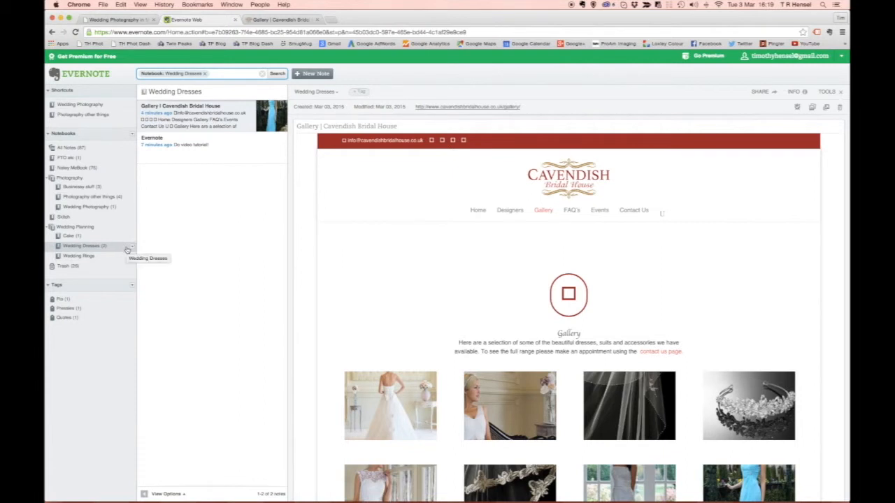
{"action": "mouse_move", "coordinate": [254, 272]}
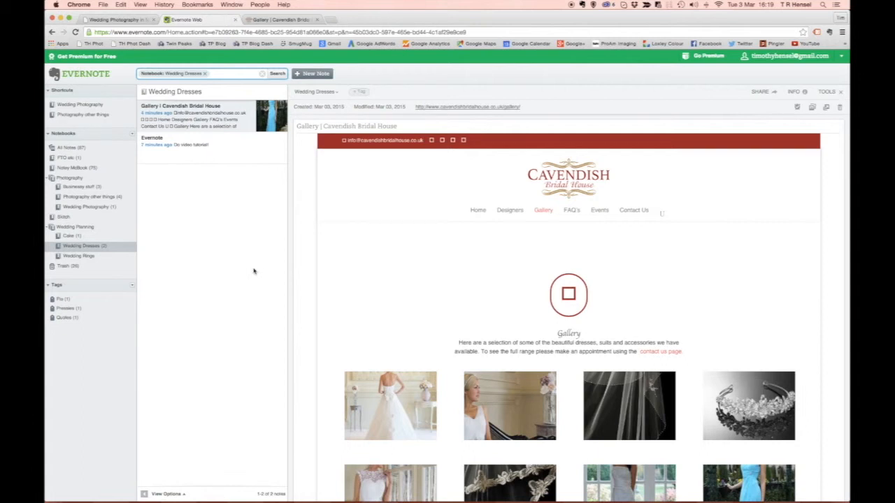
{"action": "mouse_move", "coordinate": [253, 271]}
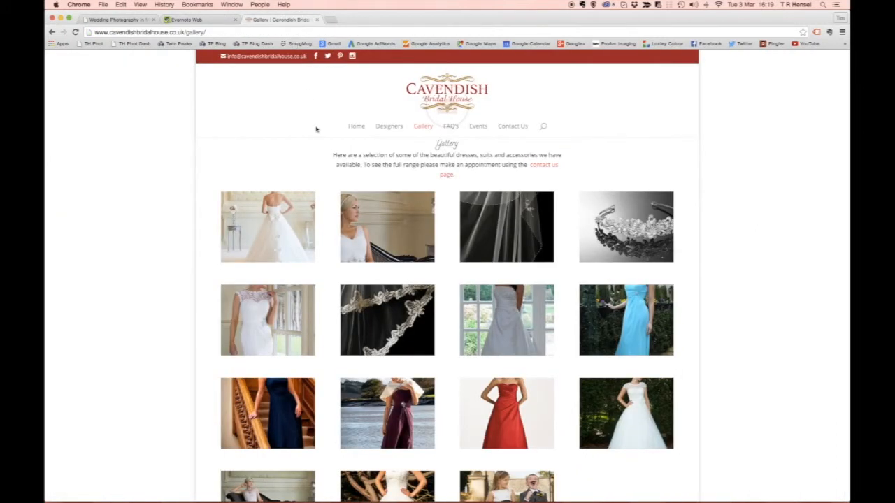
{"action": "mouse_move", "coordinate": [316, 125]}
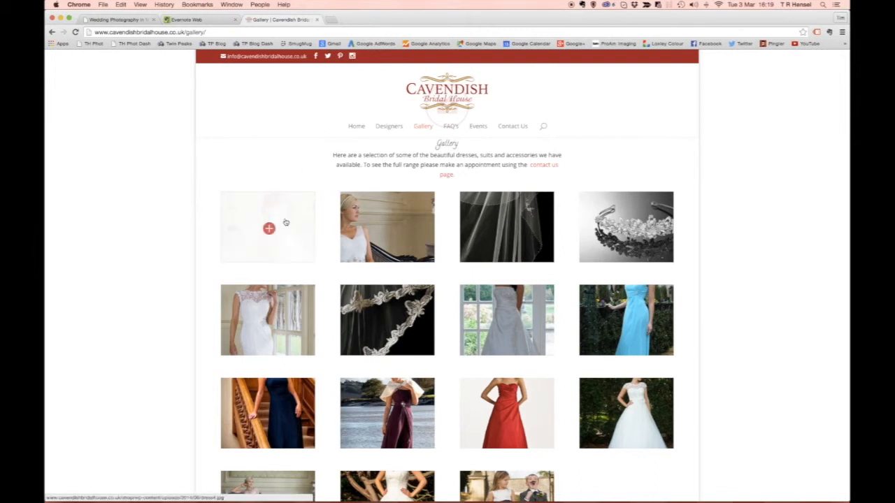
Enlarge the first dress photo (back-view gown) in the Cavendish Bridal House gallery lightbox
{"action": "left_click", "coordinate": [267, 227]}
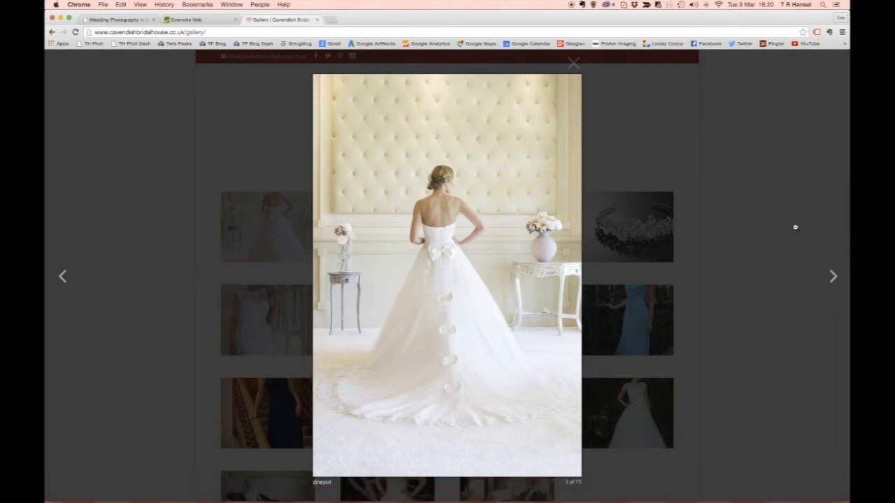
Start a Web Clipper screenshot of the enlarged gown photo, filed to the Wedding Dresses notebook
{"action": "left_click", "coordinate": [830, 32]}
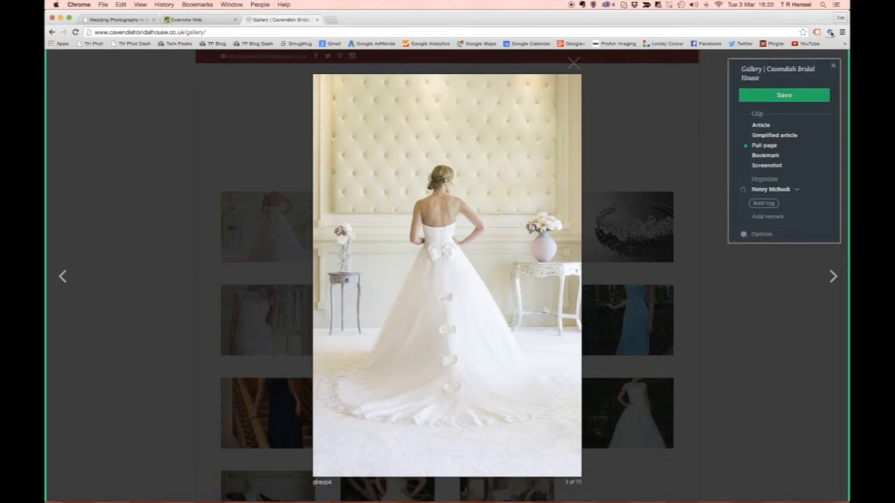
{"action": "left_click", "coordinate": [769, 189]}
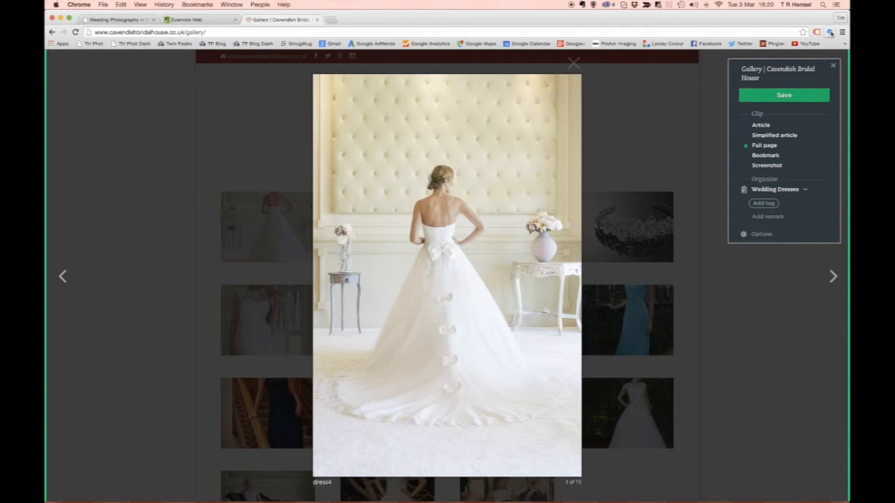
{"action": "mouse_move", "coordinate": [789, 124]}
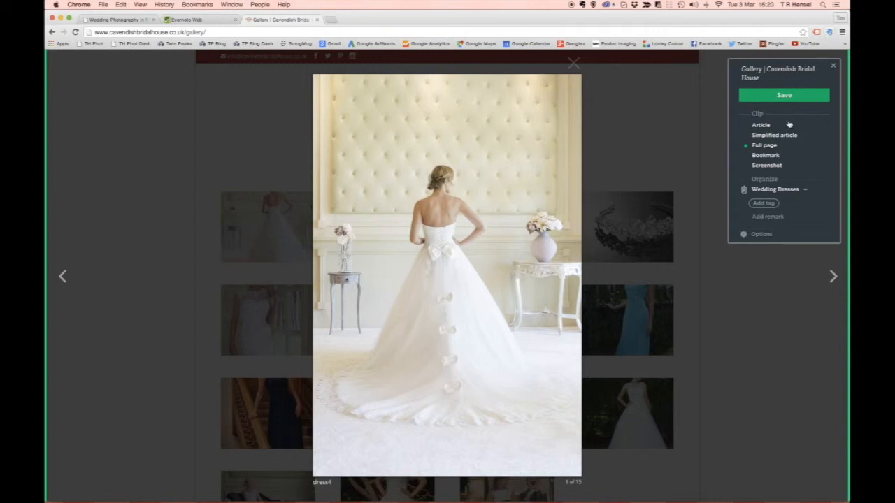
{"action": "left_click", "coordinate": [783, 95]}
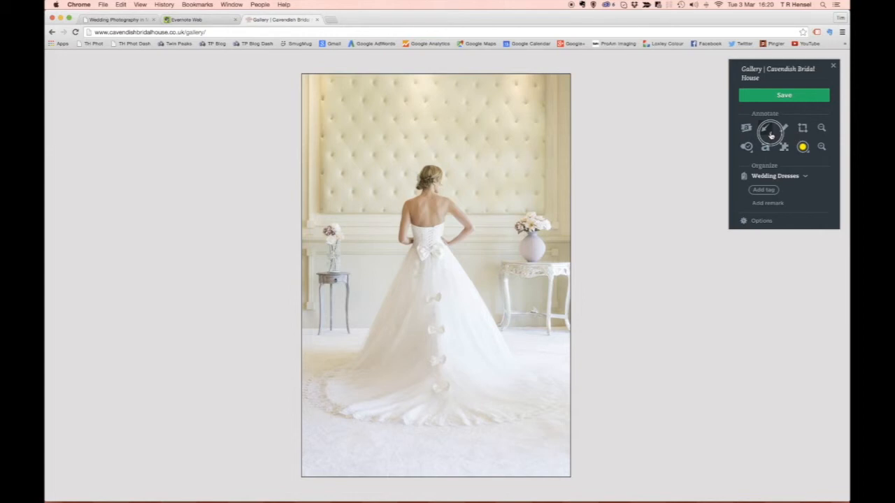
Annotate the screenshot with a yellow arrow to the bow labelled 'Love these details'
{"action": "left_click", "coordinate": [765, 128]}
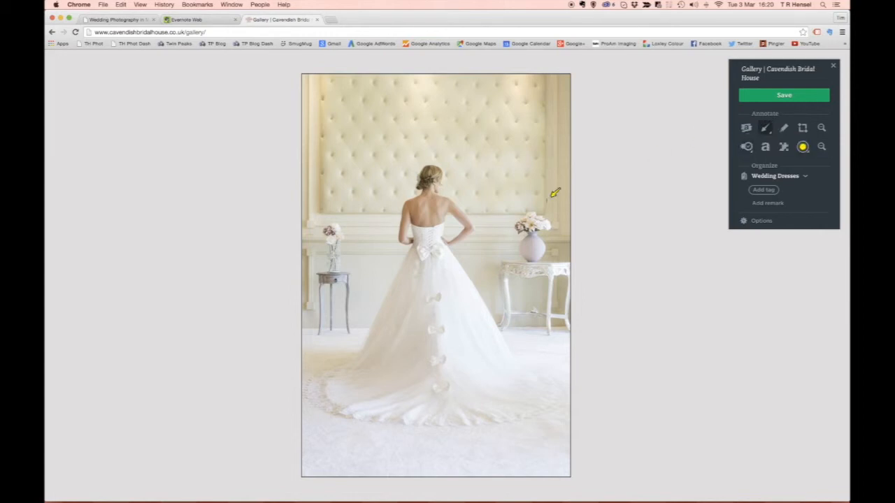
{"action": "left_click_drag", "start_coordinate": [395, 321], "coordinate": [437, 248]}
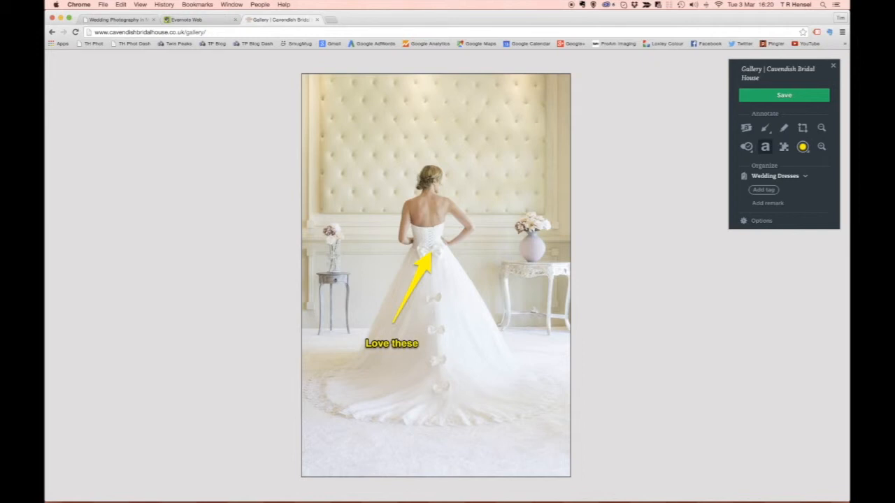
{"action": "type", "text": "details"}
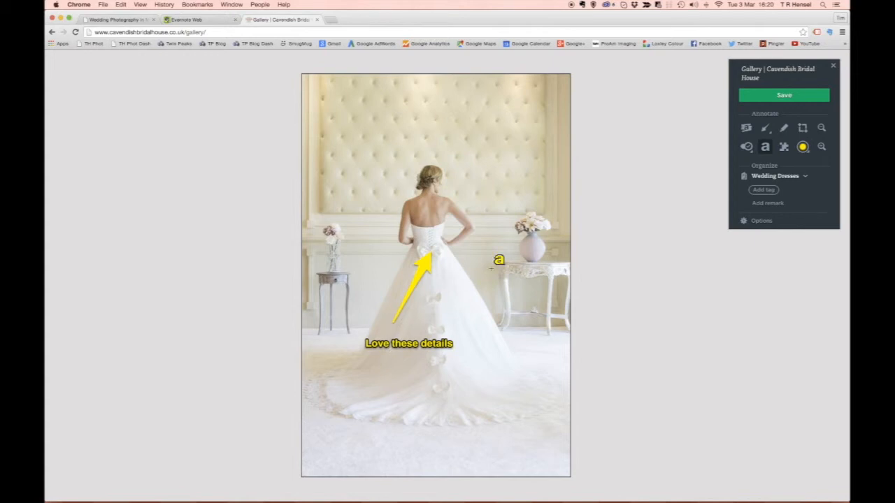
Save the annotated clip to Wedding Dresses, view its sharing, and close the lightbox back to the gallery
{"action": "left_click", "coordinate": [783, 95]}
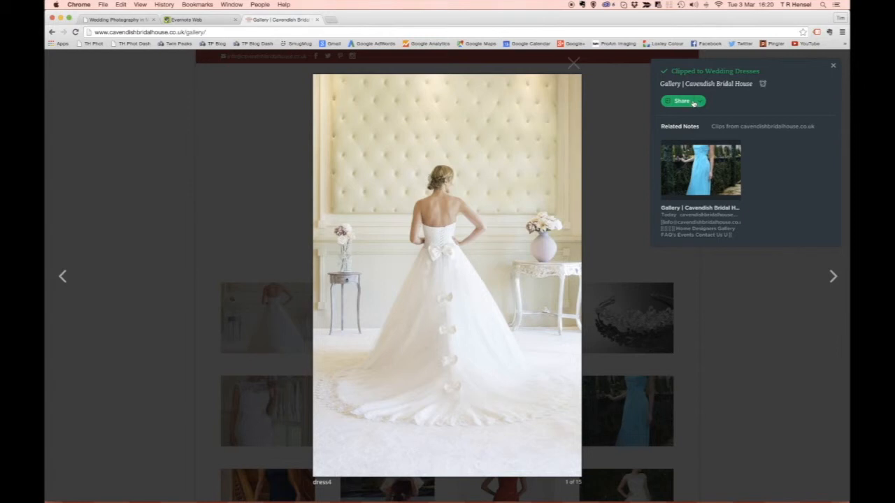
{"action": "left_click", "coordinate": [682, 100]}
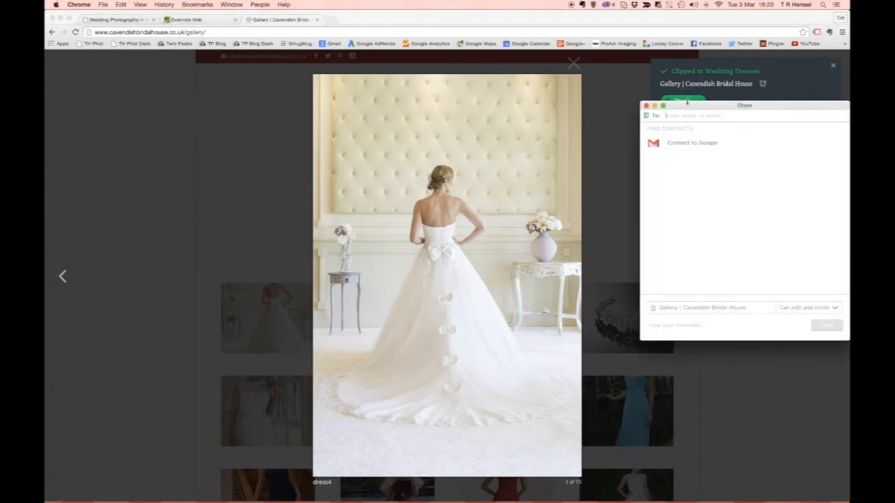
{"action": "mouse_move", "coordinate": [692, 143]}
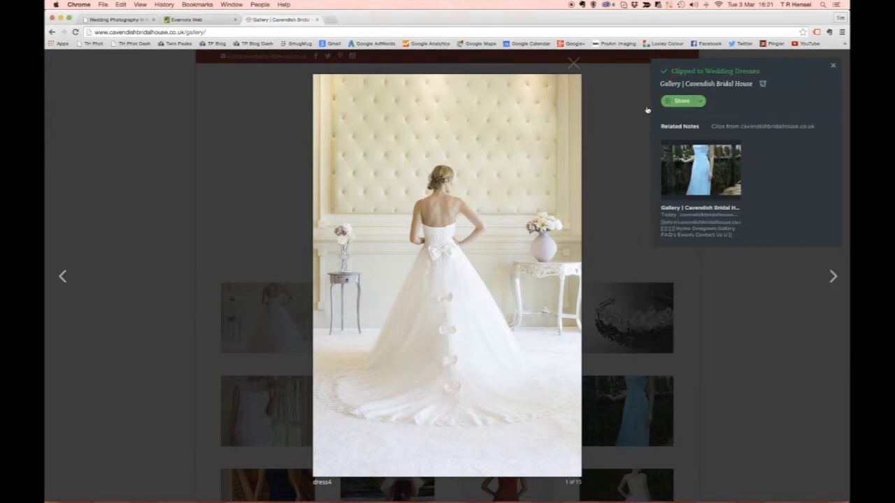
{"action": "left_click", "coordinate": [573, 63]}
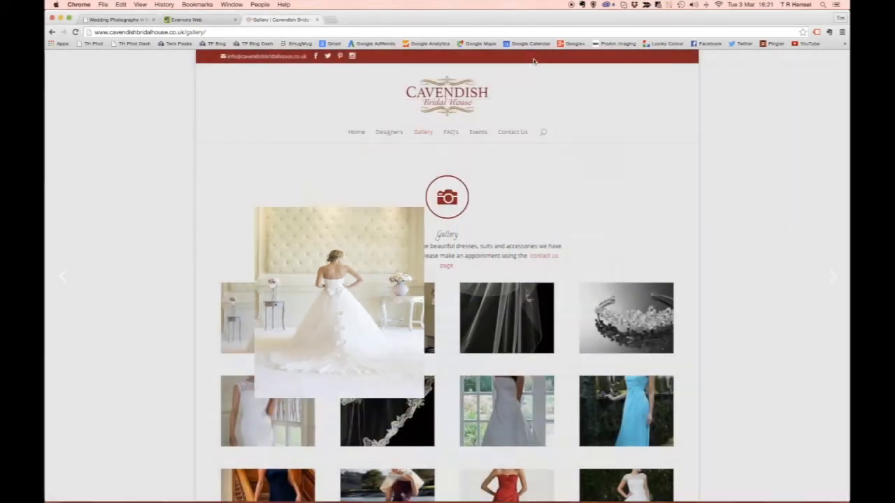
Check the Wedding Dresses notebook in Evernote Web for the new clip, then return to the gallery tab
{"action": "left_click", "coordinate": [196, 19]}
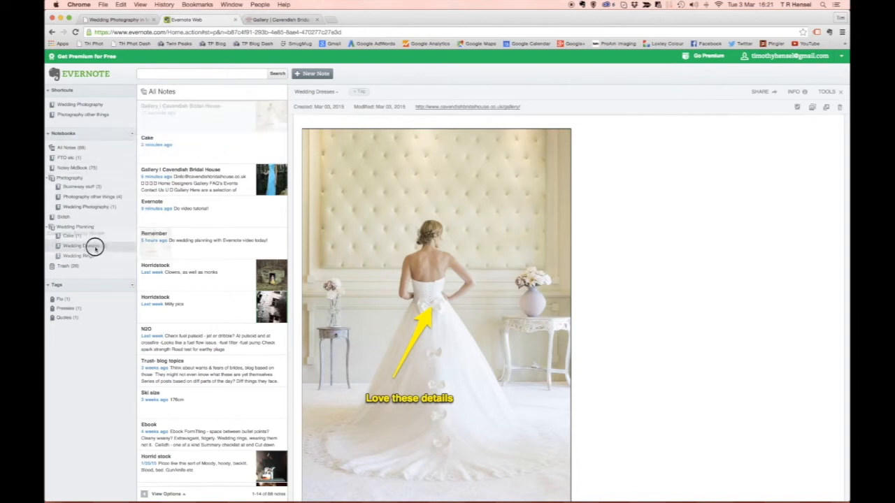
{"action": "left_click", "coordinate": [84, 245]}
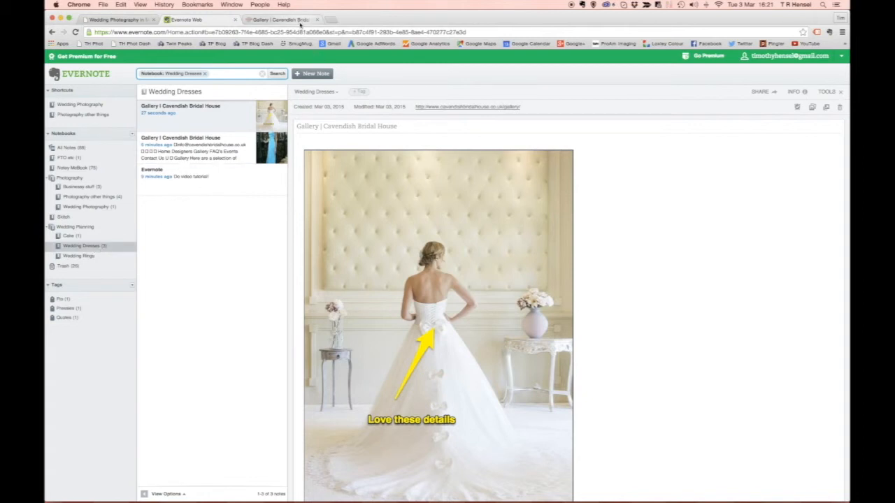
{"action": "left_click", "coordinate": [280, 18]}
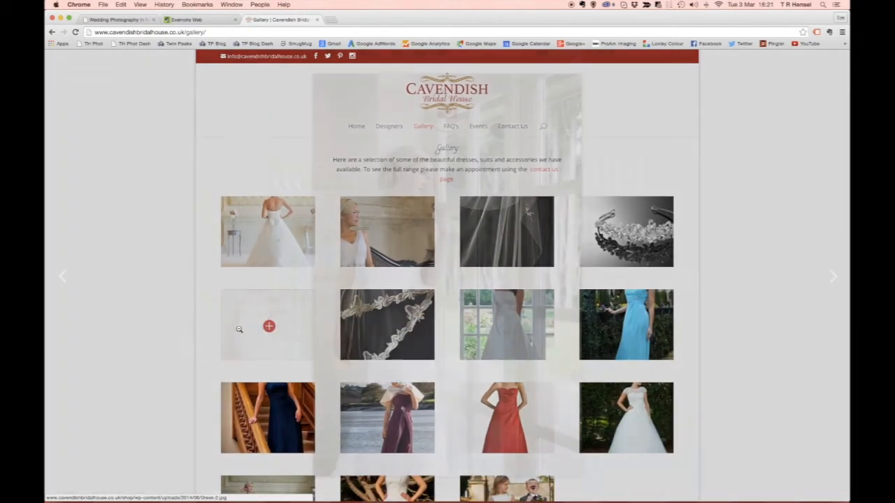
Enlarge the Dress 2 lace gown photo and capture it as a Web Clipper screenshot for Wedding Dresses
{"action": "left_click", "coordinate": [268, 326]}
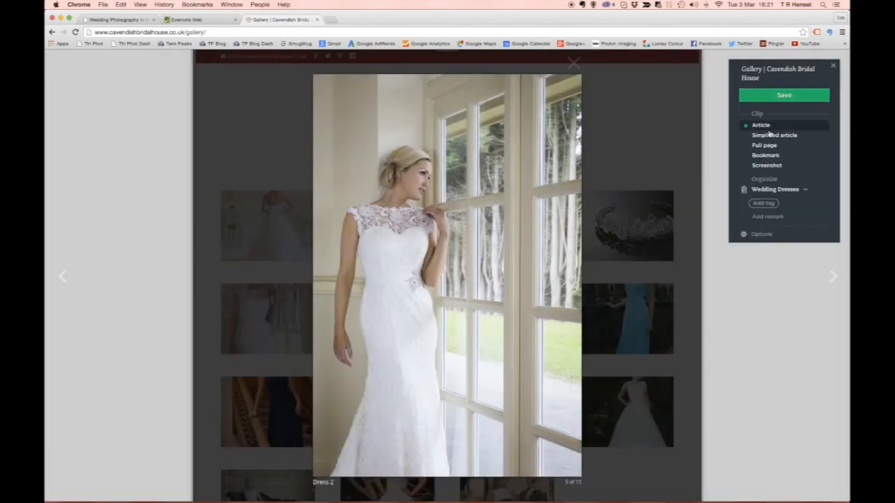
{"action": "left_click", "coordinate": [765, 154]}
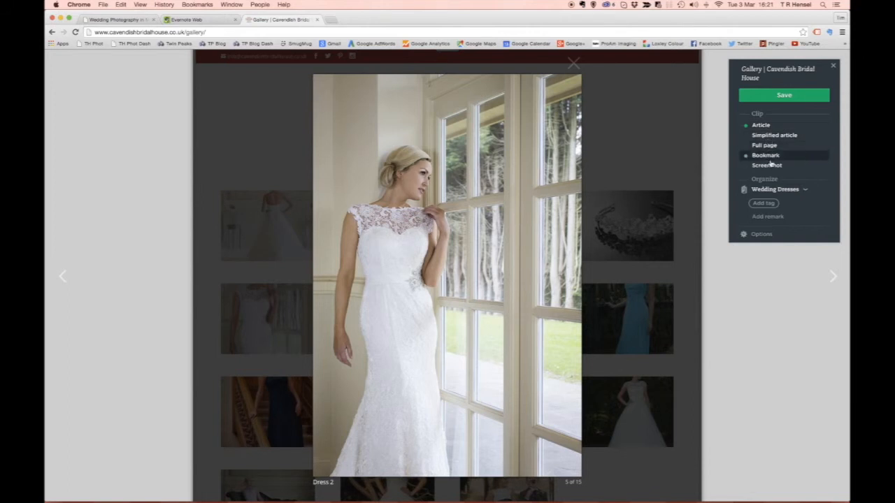
{"action": "left_click", "coordinate": [767, 165]}
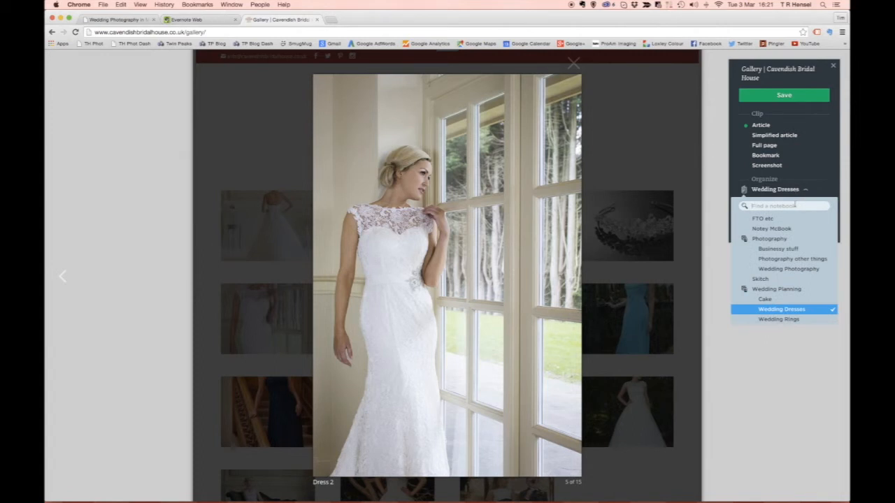
{"action": "mouse_move", "coordinate": [781, 309]}
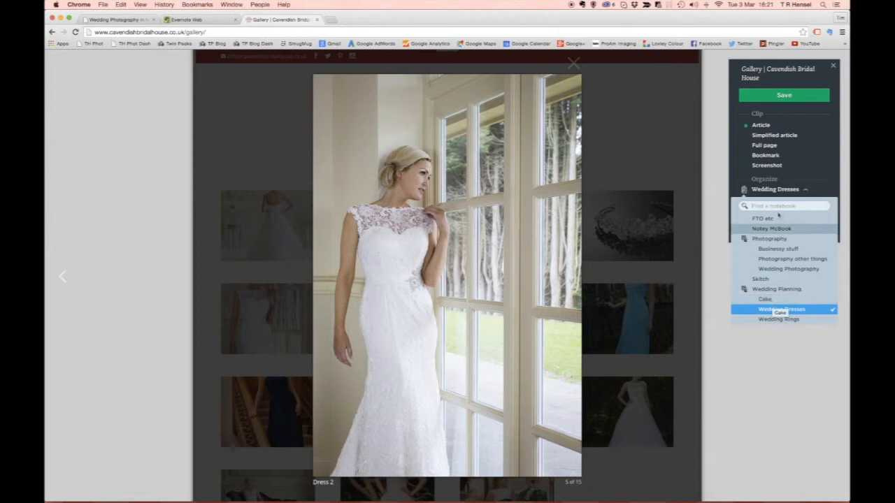
{"action": "left_click", "coordinate": [783, 95]}
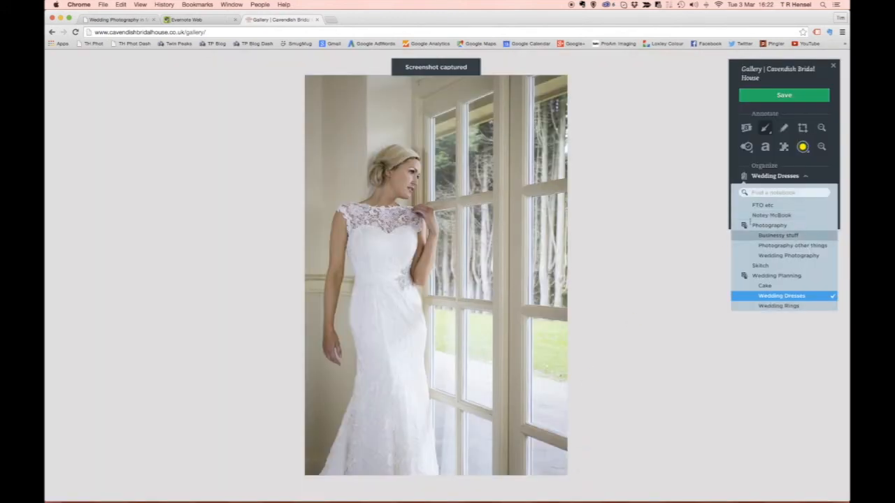
{"action": "mouse_move", "coordinate": [784, 146]}
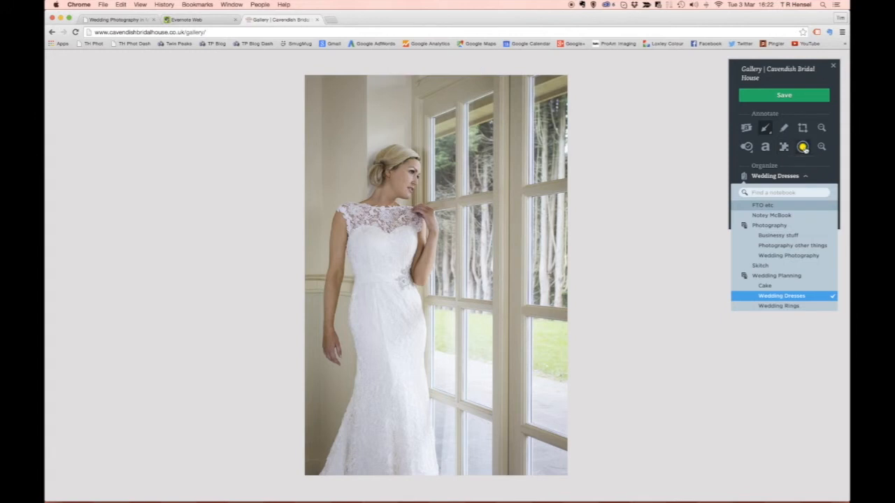
In red, crop the screenshot, circle the lace shoulder labelled 'Love this', and pixelate the face
{"action": "left_click", "coordinate": [802, 146]}
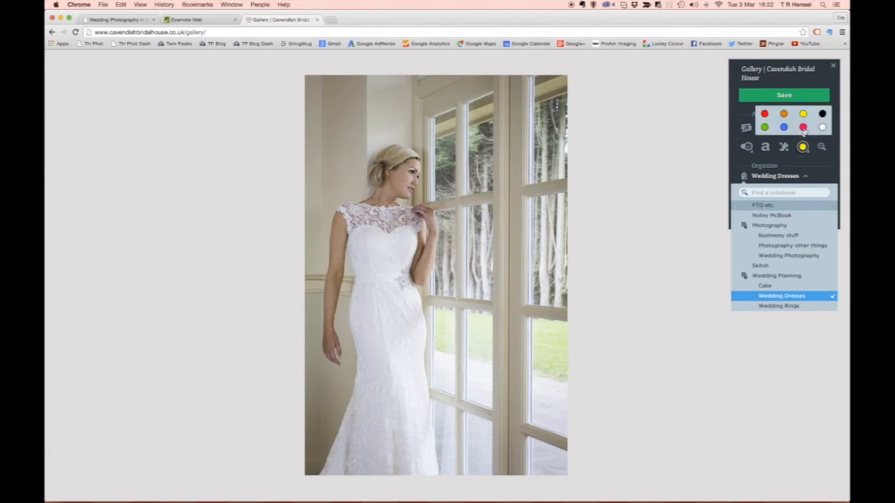
{"action": "left_click", "coordinate": [801, 146]}
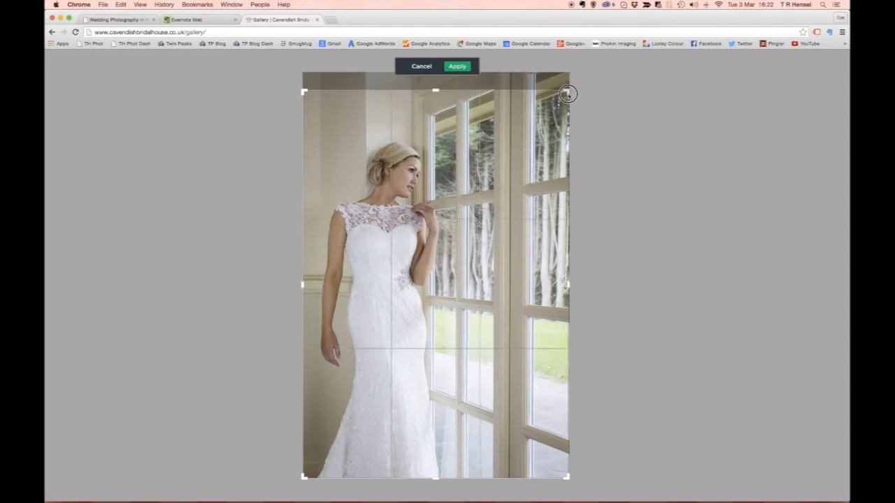
{"action": "left_click", "coordinate": [457, 66]}
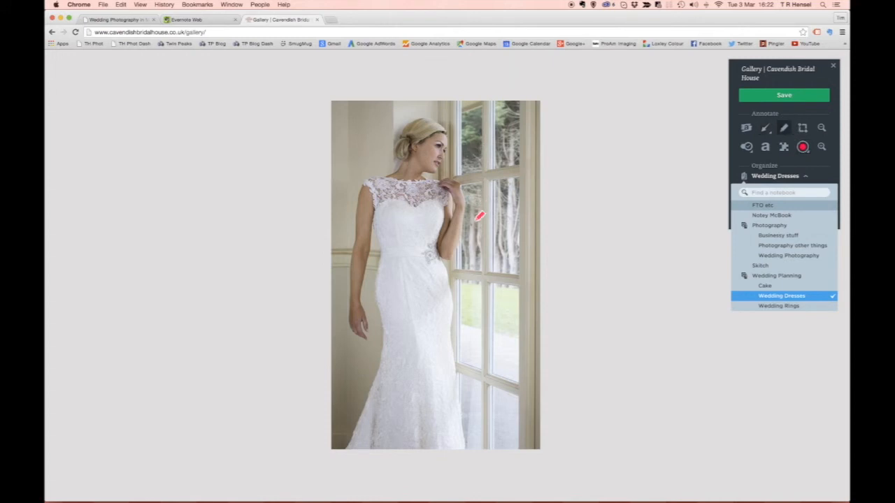
{"action": "left_click_drag", "start_coordinate": [479, 217], "coordinate": [364, 175]}
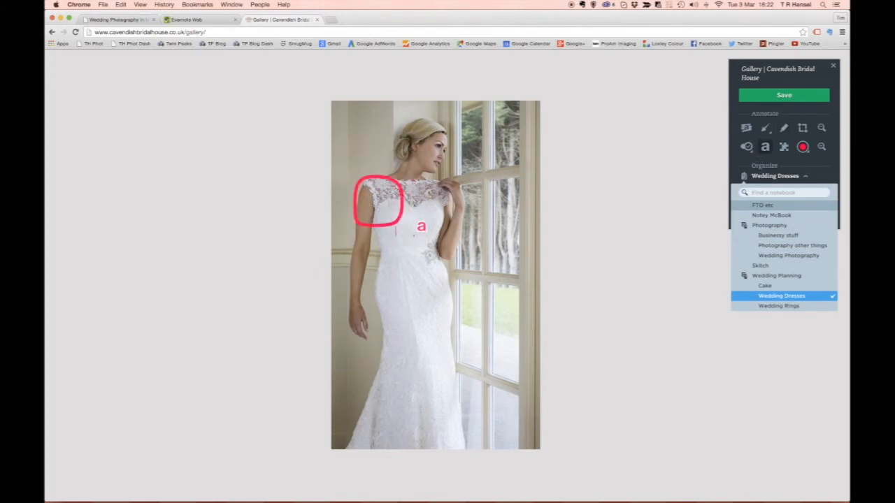
{"action": "type", "text": "Love this"}
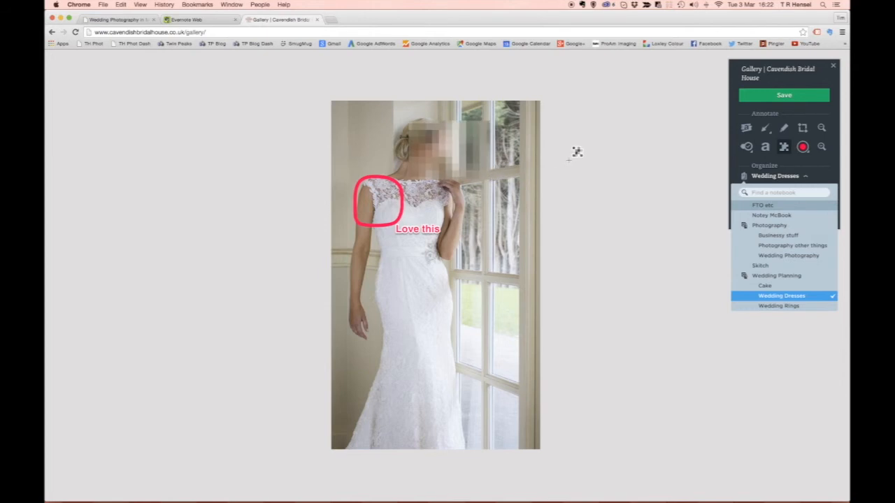
{"action": "mouse_move", "coordinate": [723, 157]}
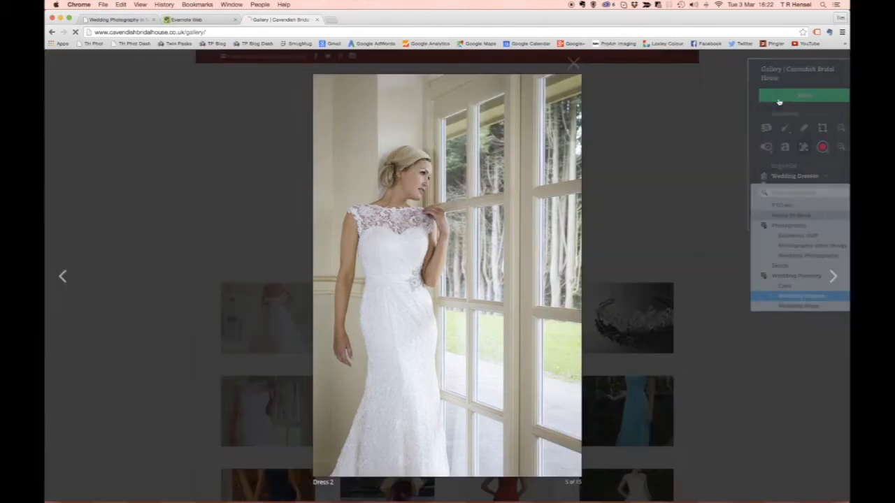
Save the annotated Dress 2 clip to Wedding Dresses, dismiss the confirmation, and return to Evernote Web
{"action": "left_click", "coordinate": [803, 95]}
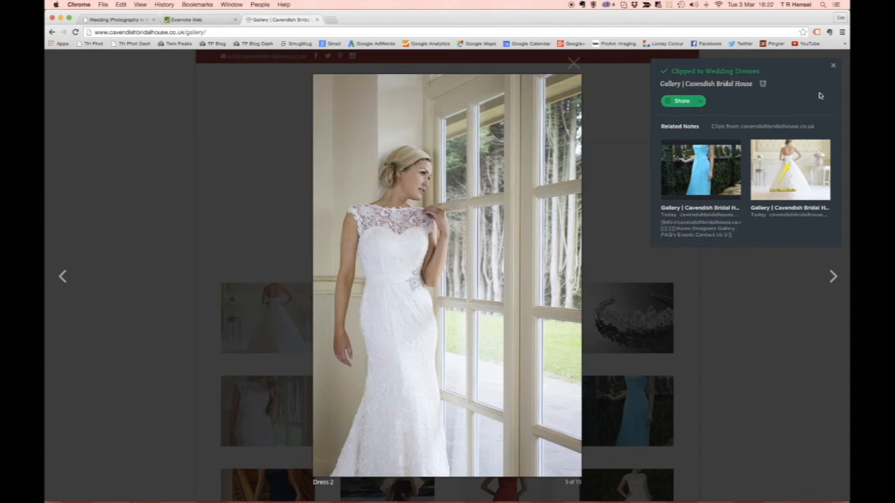
{"action": "mouse_move", "coordinate": [832, 67]}
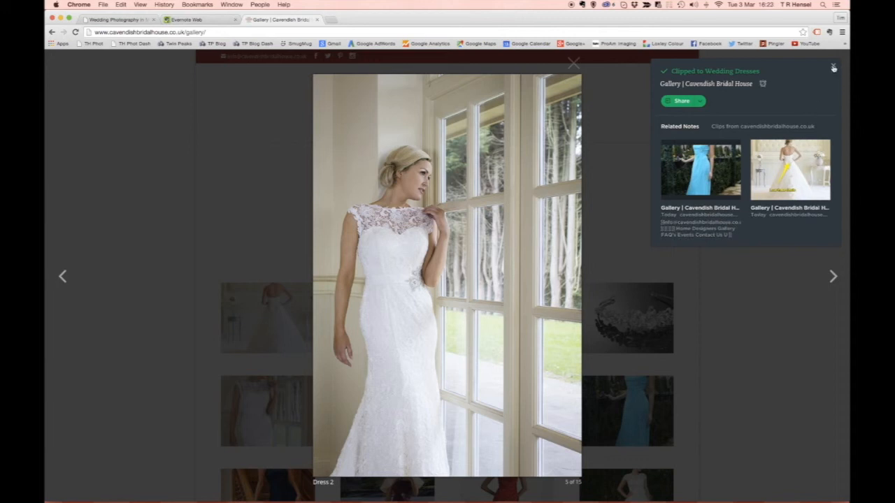
{"action": "left_click", "coordinate": [833, 67]}
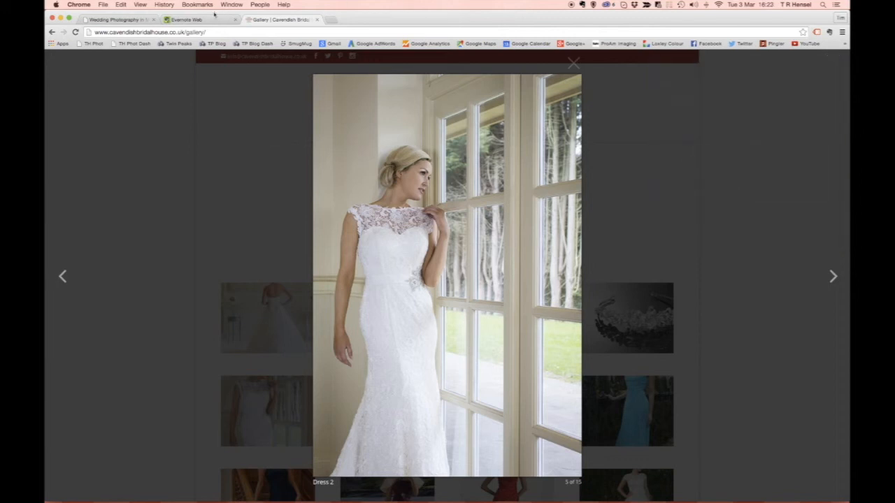
{"action": "left_click", "coordinate": [185, 19]}
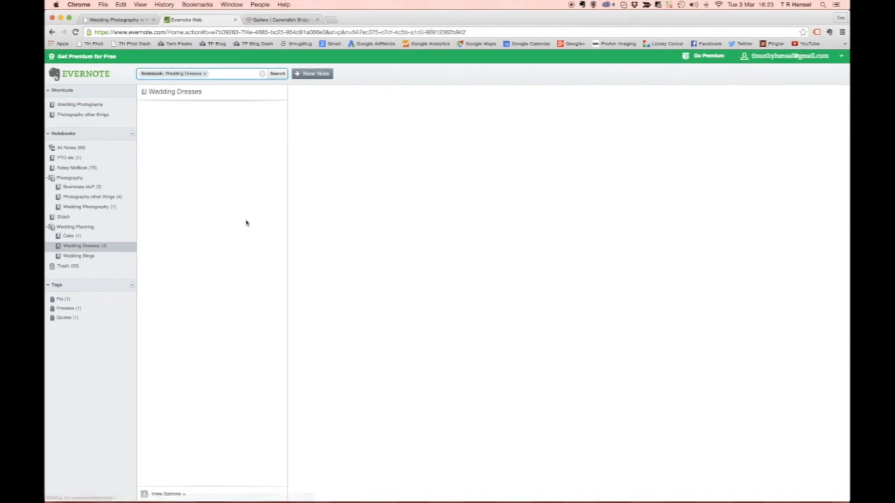
Open the new 'Love this' lace gown clip among the four notes and view its sharing options
{"action": "left_click", "coordinate": [180, 108]}
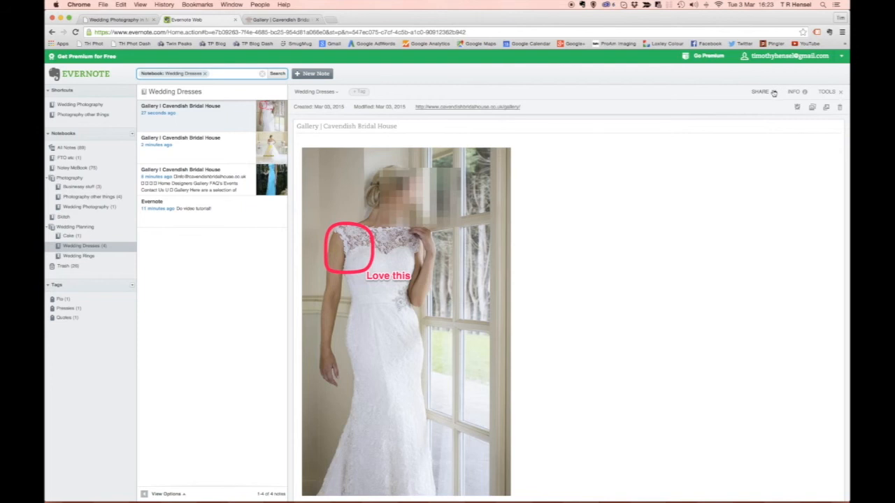
{"action": "left_click", "coordinate": [761, 92]}
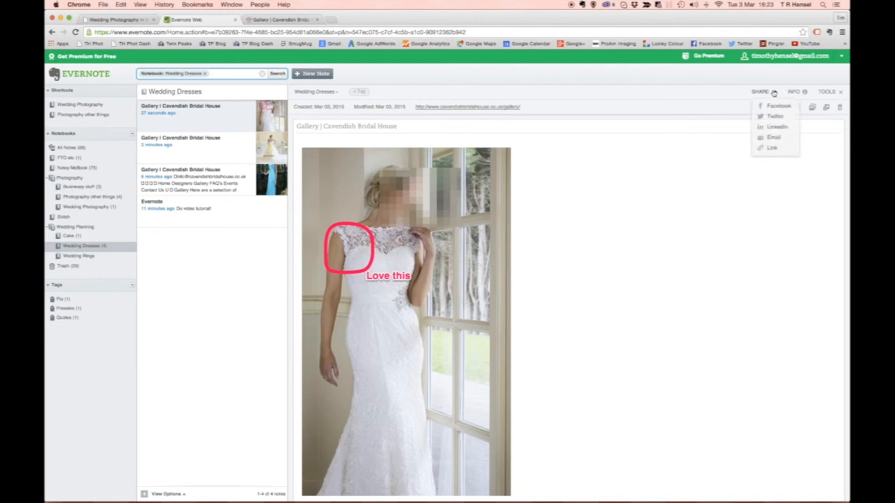
{"action": "mouse_move", "coordinate": [775, 116]}
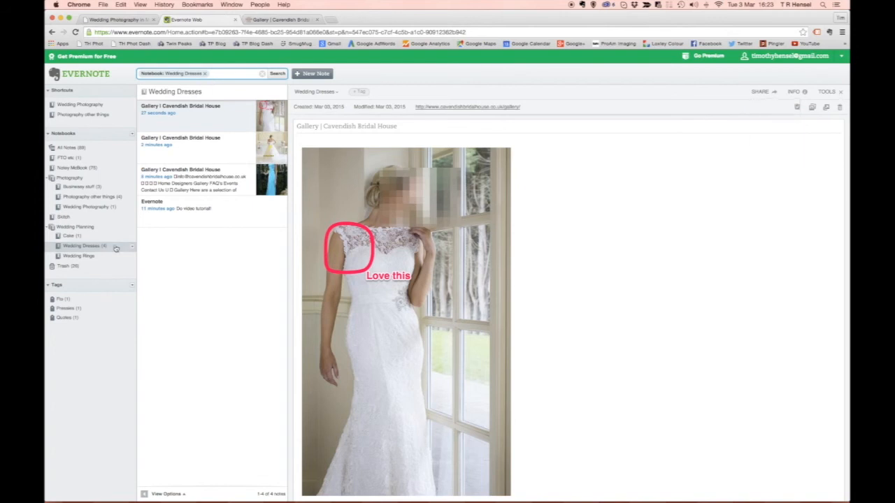
{"action": "right_click", "coordinate": [81, 246]}
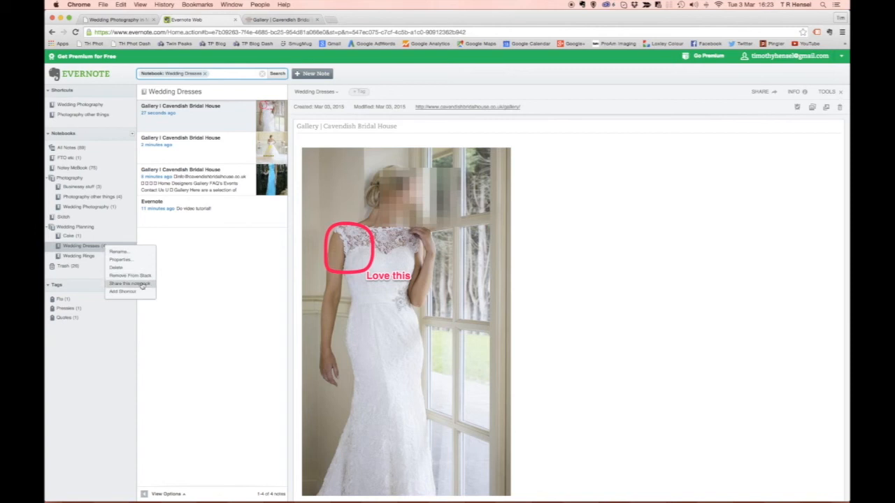
{"action": "left_click", "coordinate": [130, 284]}
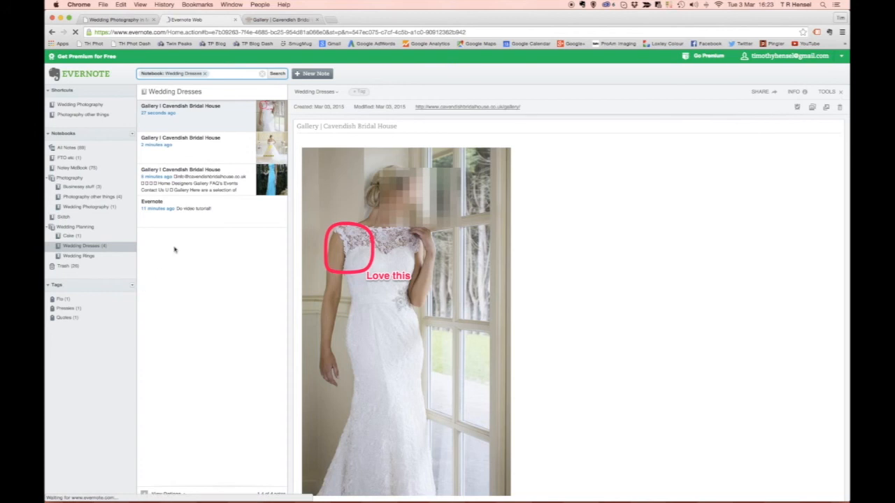
{"action": "left_click", "coordinate": [761, 92]}
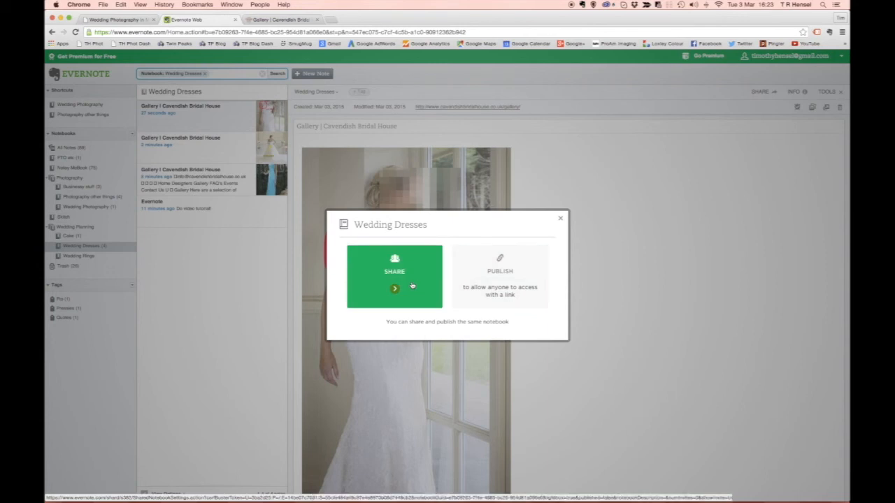
{"action": "mouse_move", "coordinate": [421, 281]}
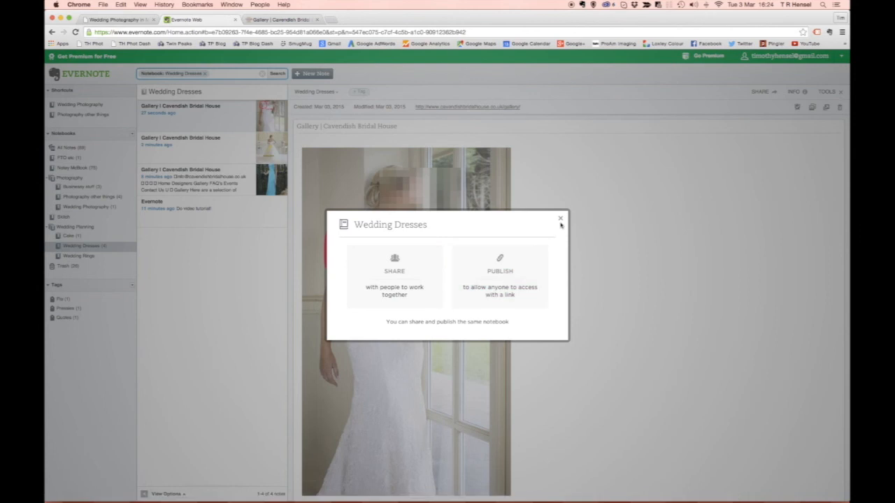
{"action": "left_click", "coordinate": [560, 219]}
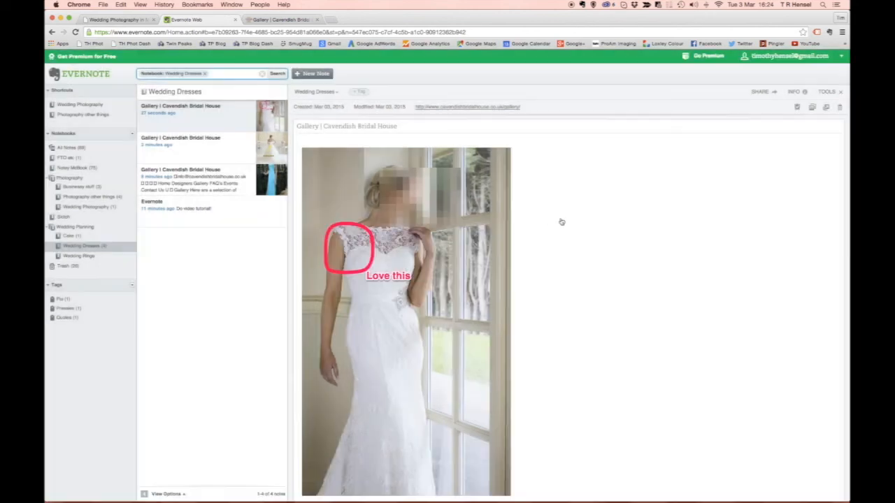